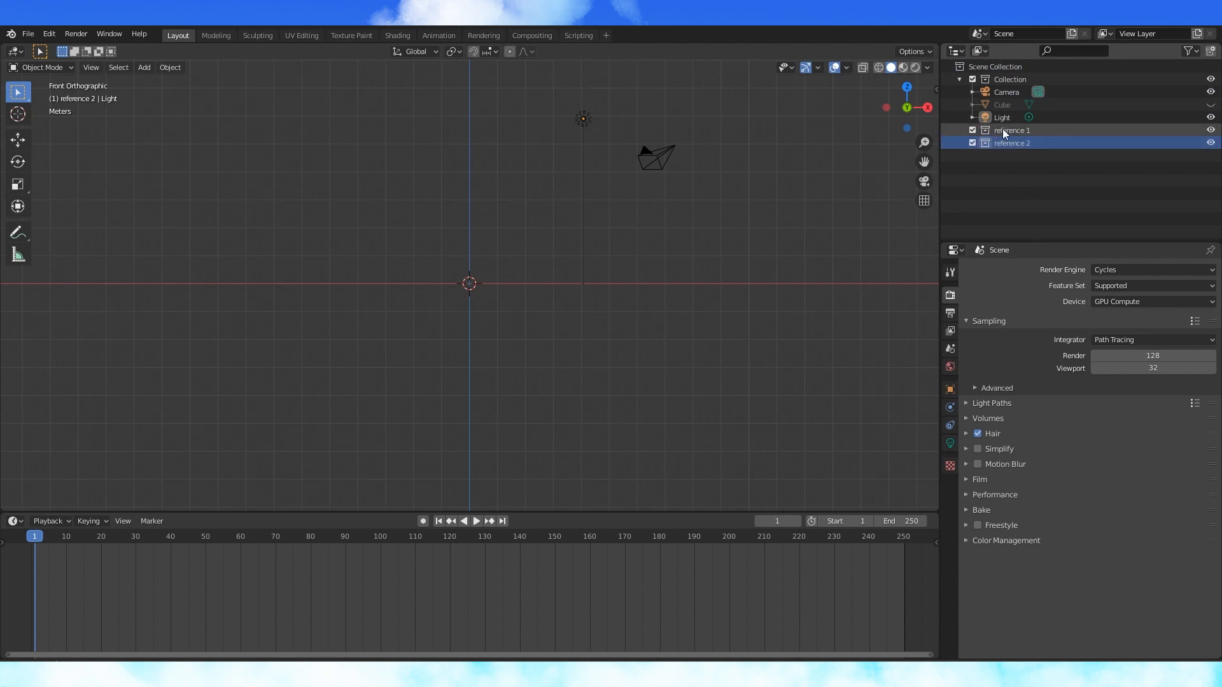
Load the front, right and bottom drawings as reference images and rename the empties accordingly.
click(1012, 130)
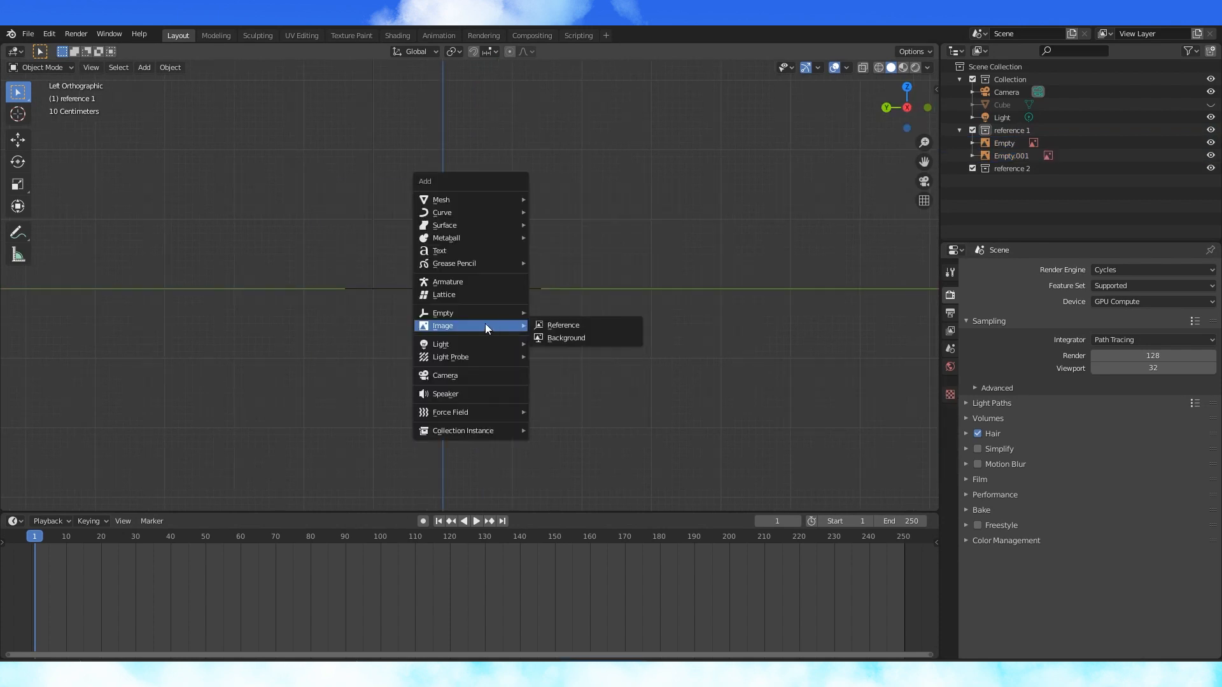
click(561, 325)
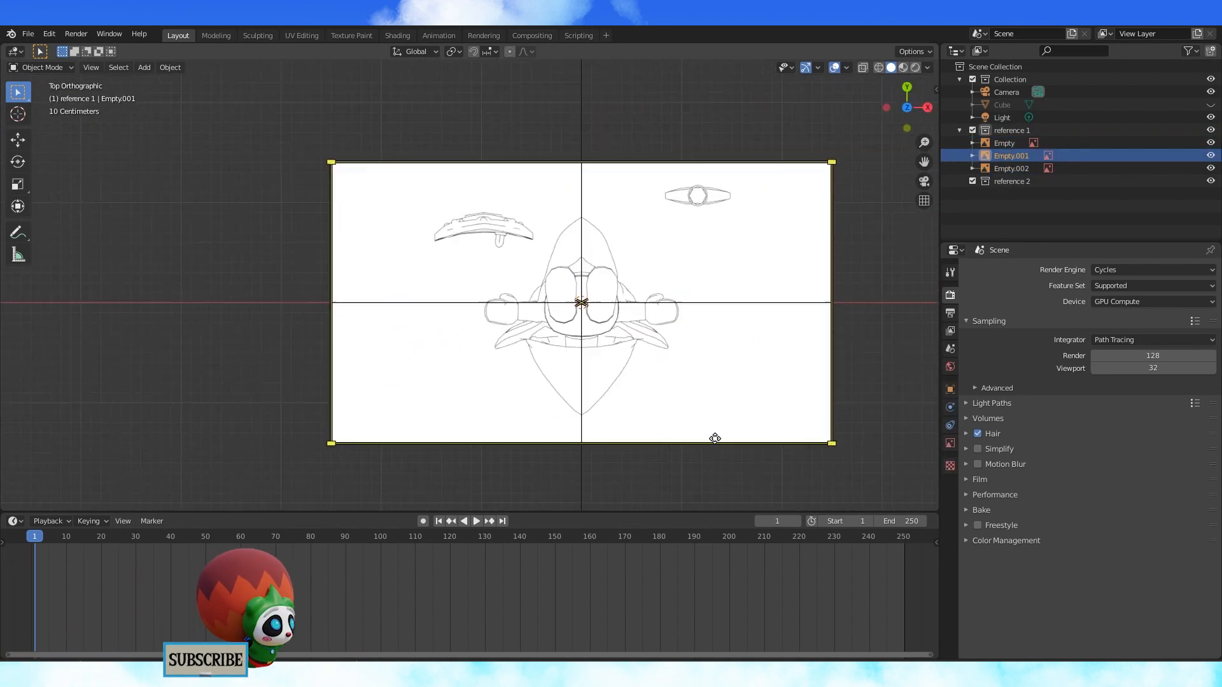
key(r)
text(front)
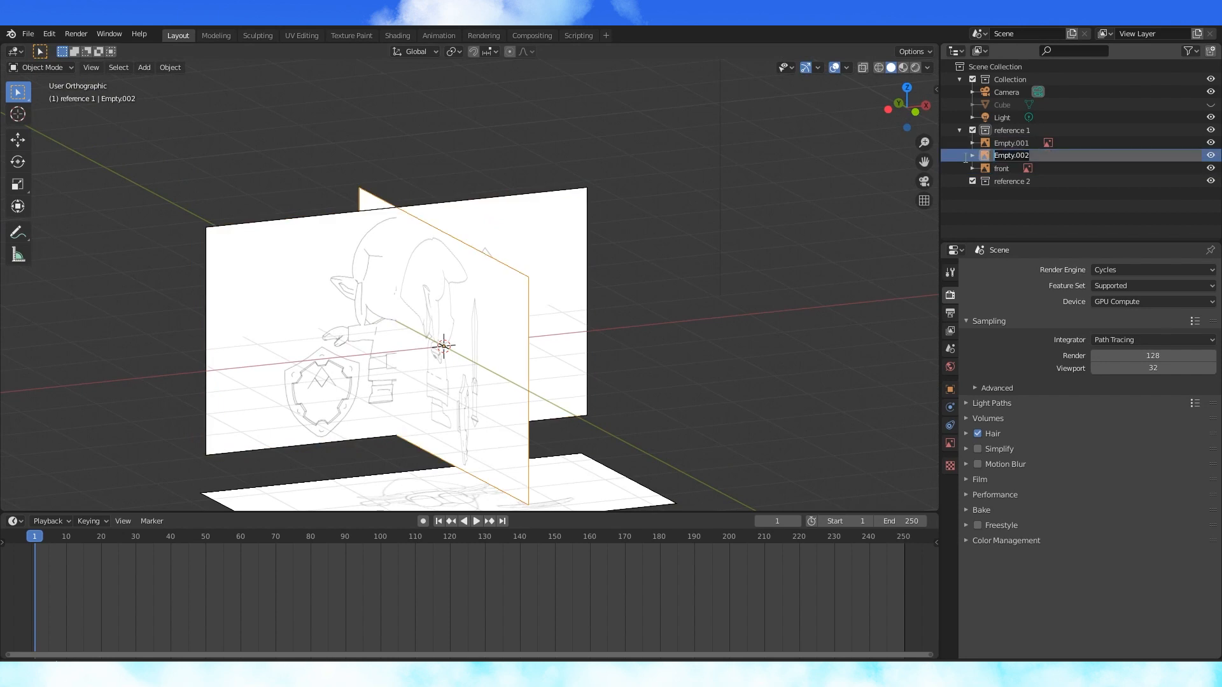
click(1011, 143)
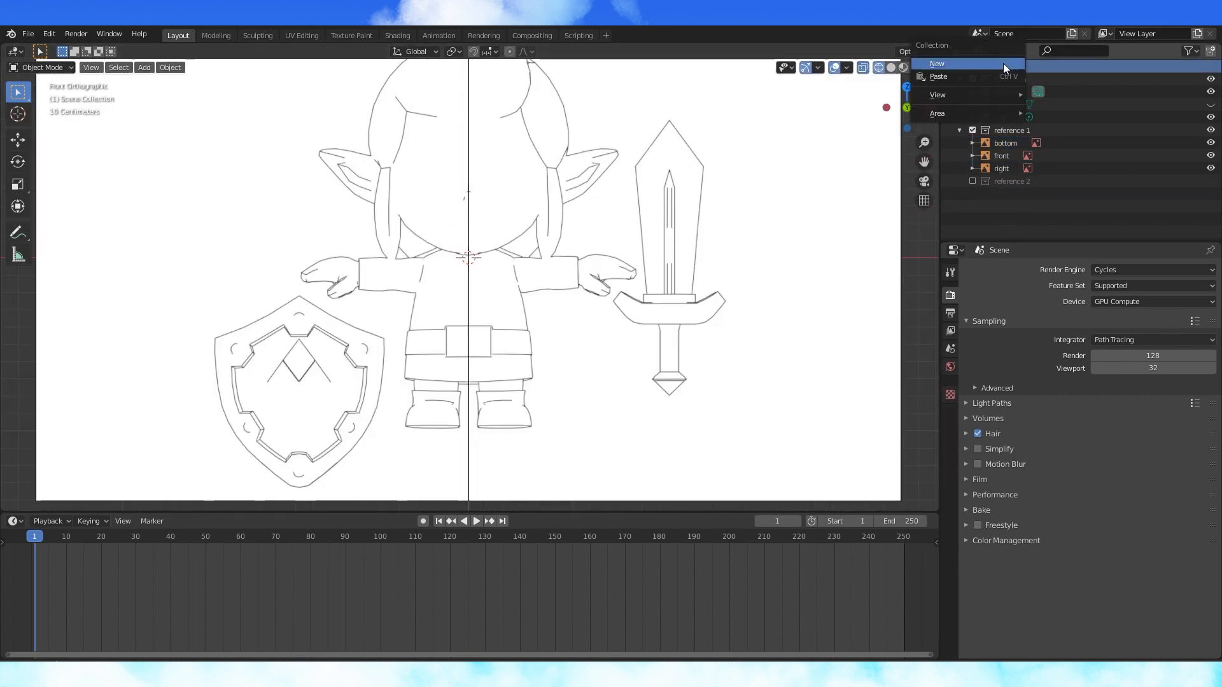
Create a link collection and add a cube, entering Edit Mode to block out the tunic.
click(936, 63)
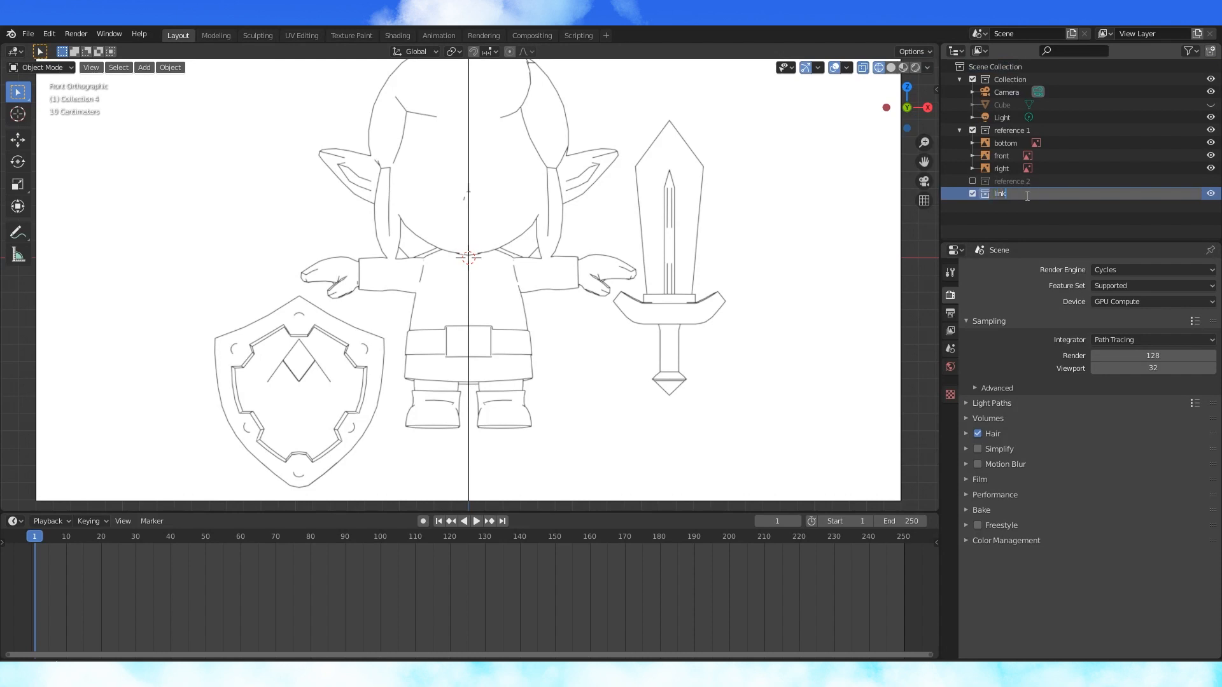
click(960, 193)
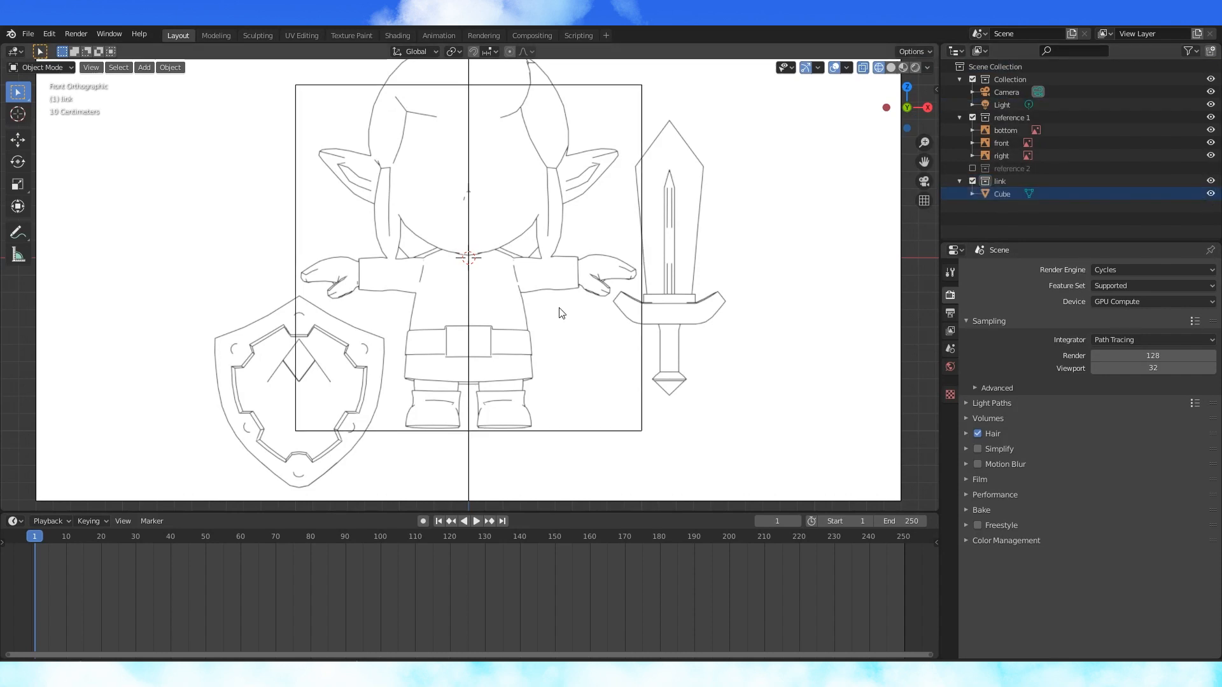
click(1001, 143)
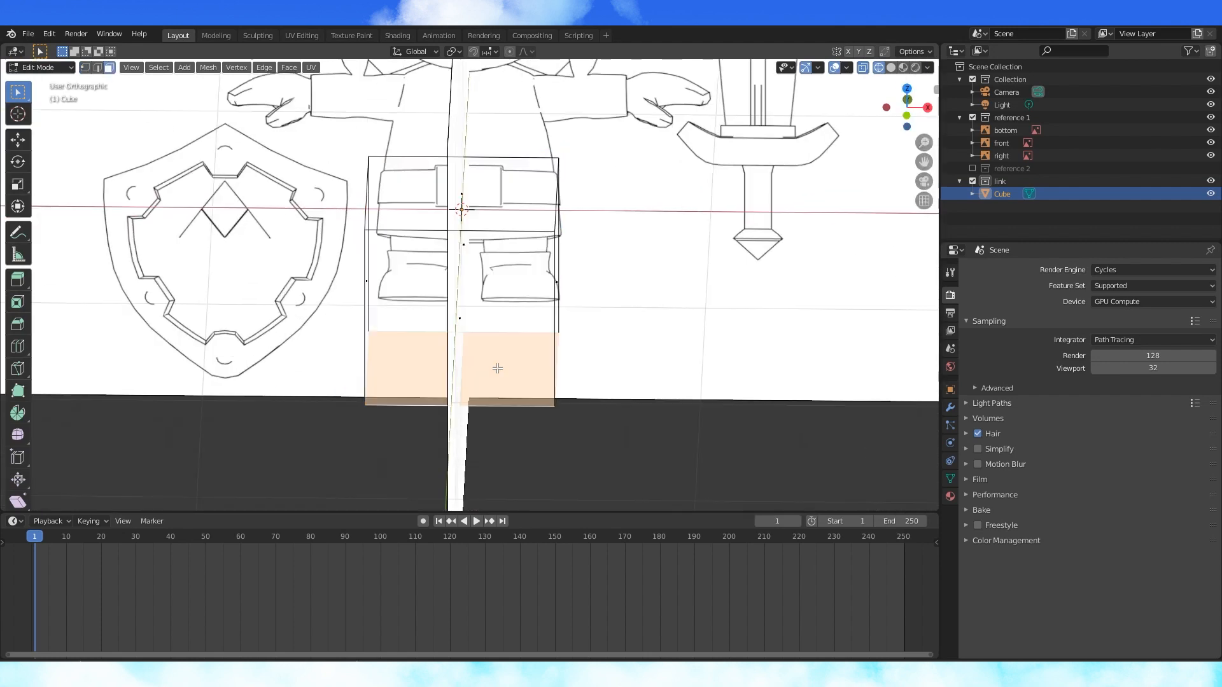
key(Tab)
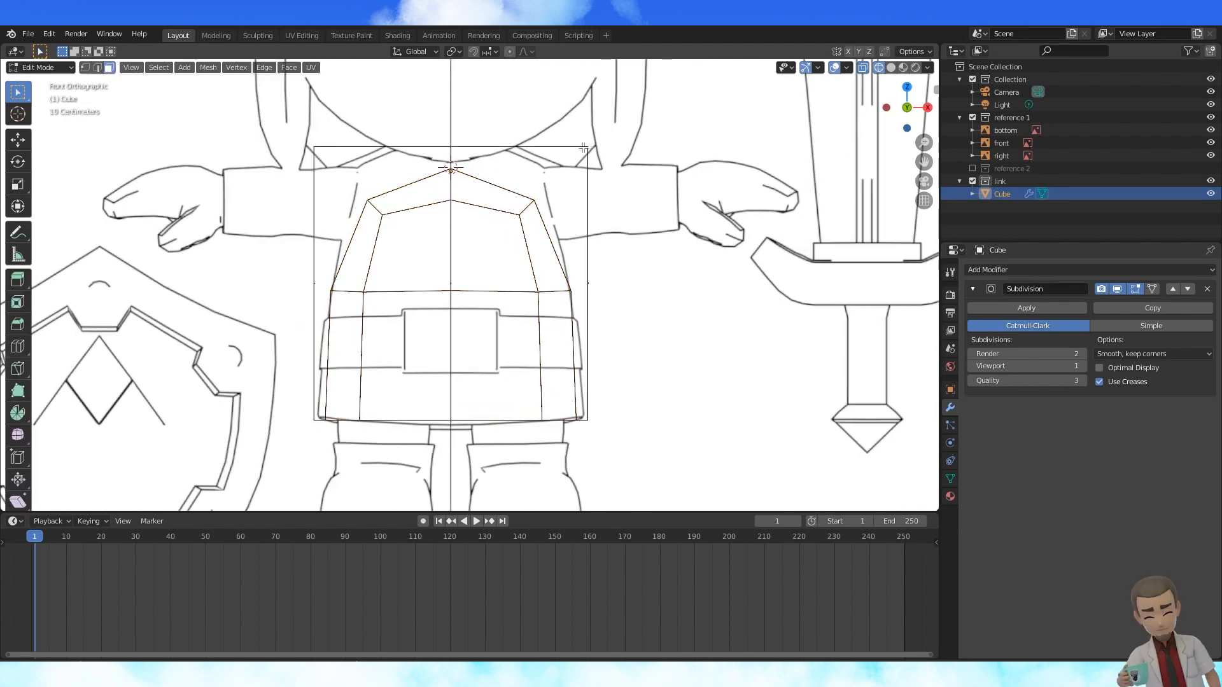
Shape the tunic top to the drawing and smooth the box with loop cuts and Subdivision Surface.
drag(451, 168, 451, 106)
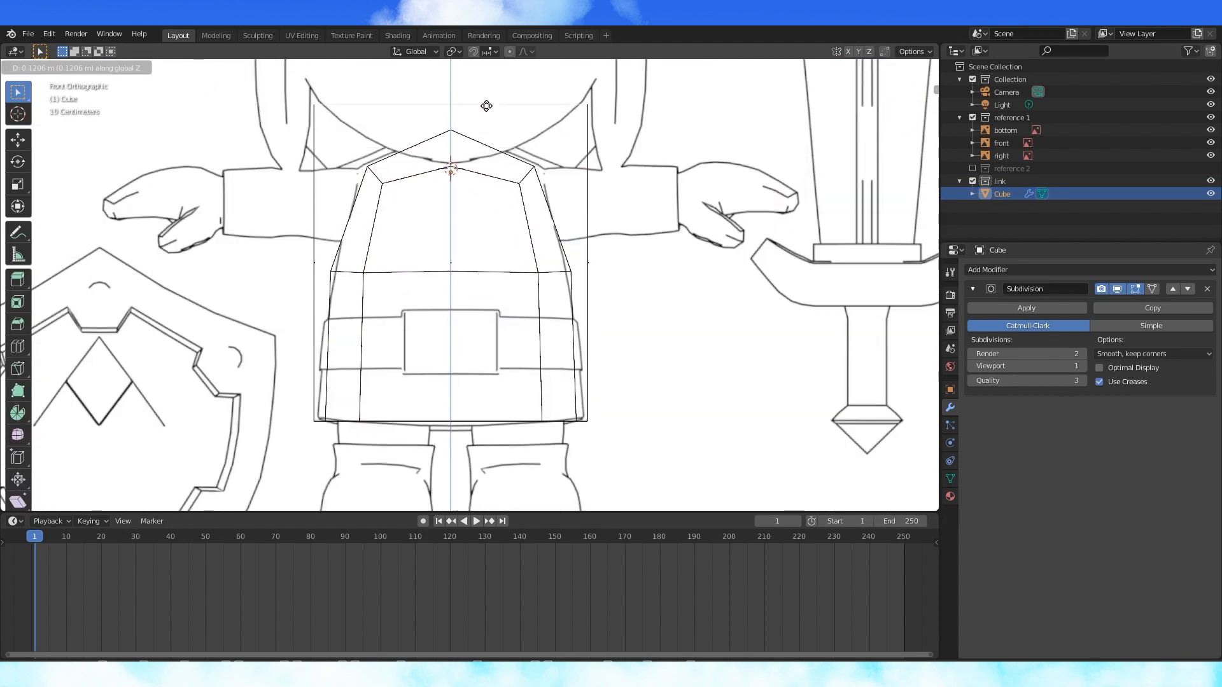
drag(450, 172, 451, 245)
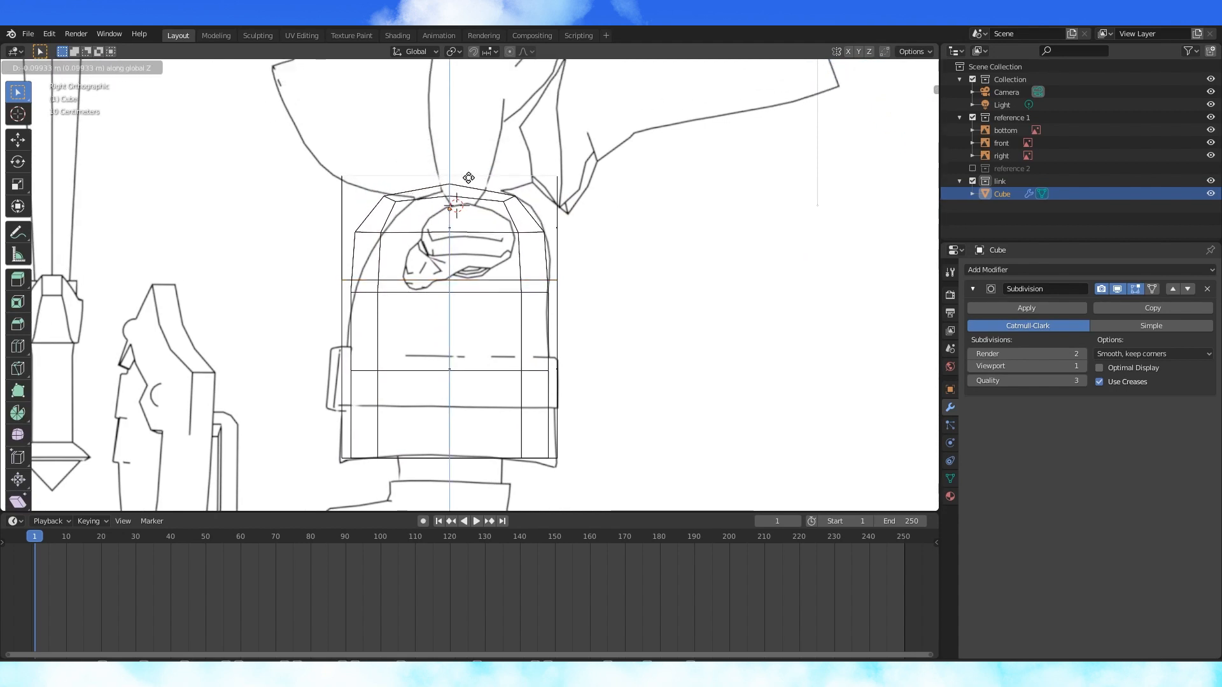
click(448, 234)
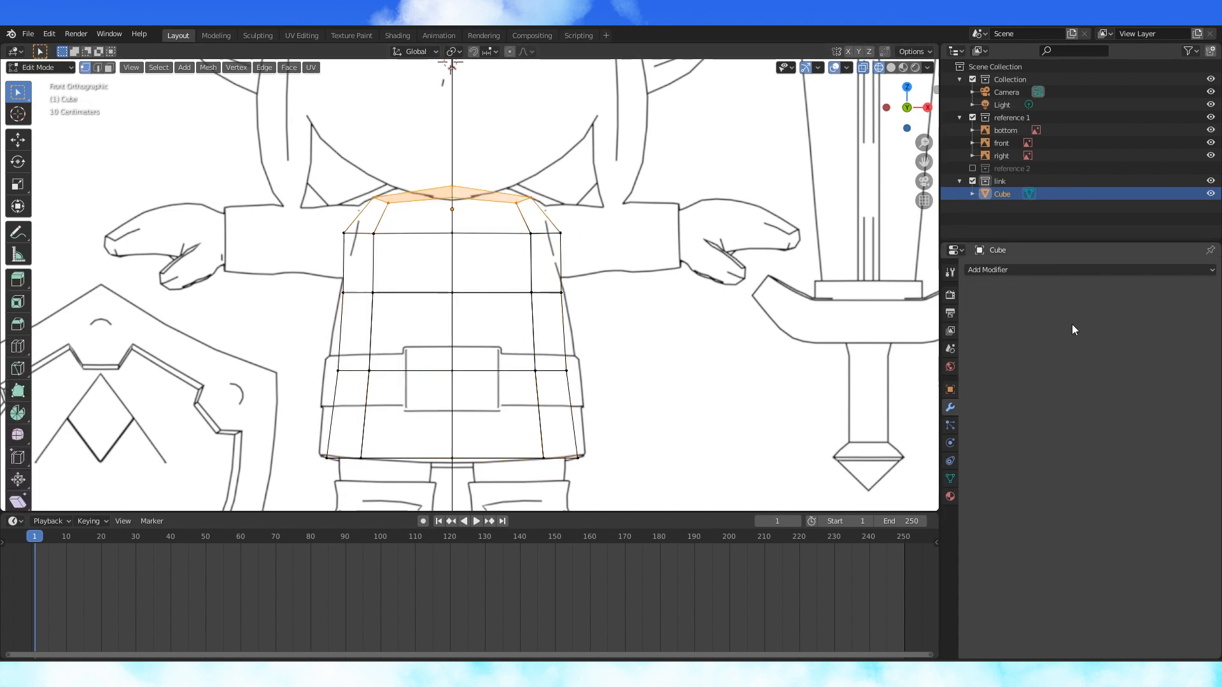
Apply the subdivision, delete the left half and add a Mirror modifier on X with Merge.
click(987, 269)
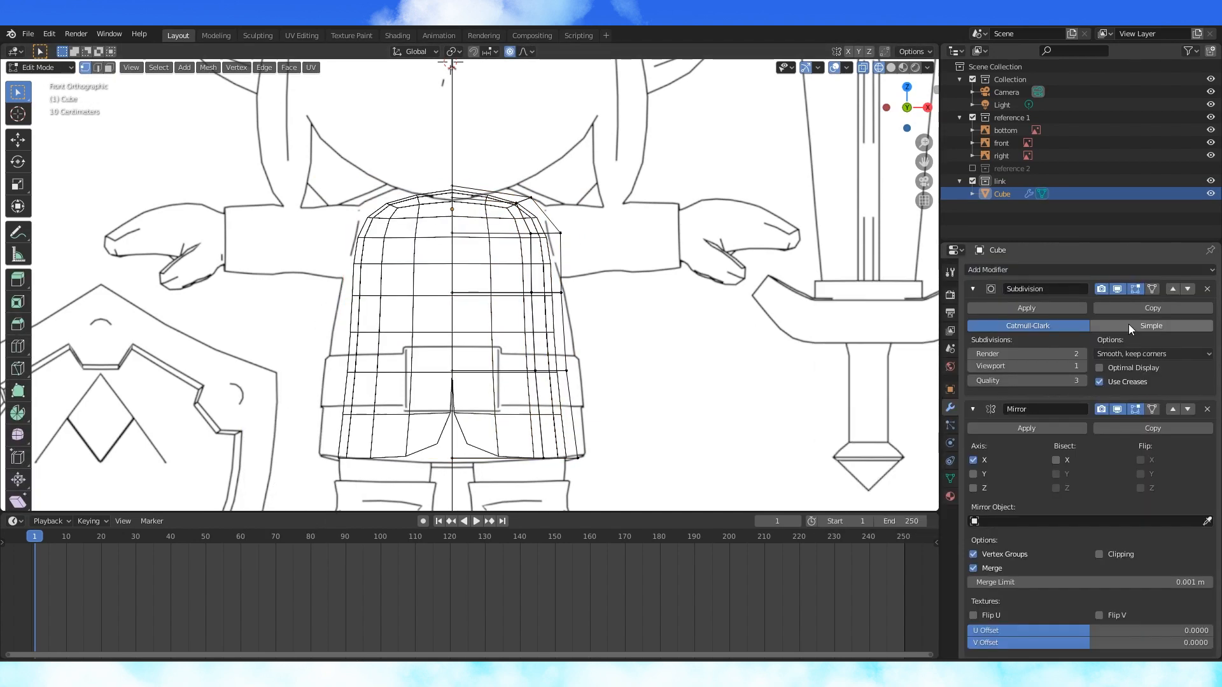
click(1184, 289)
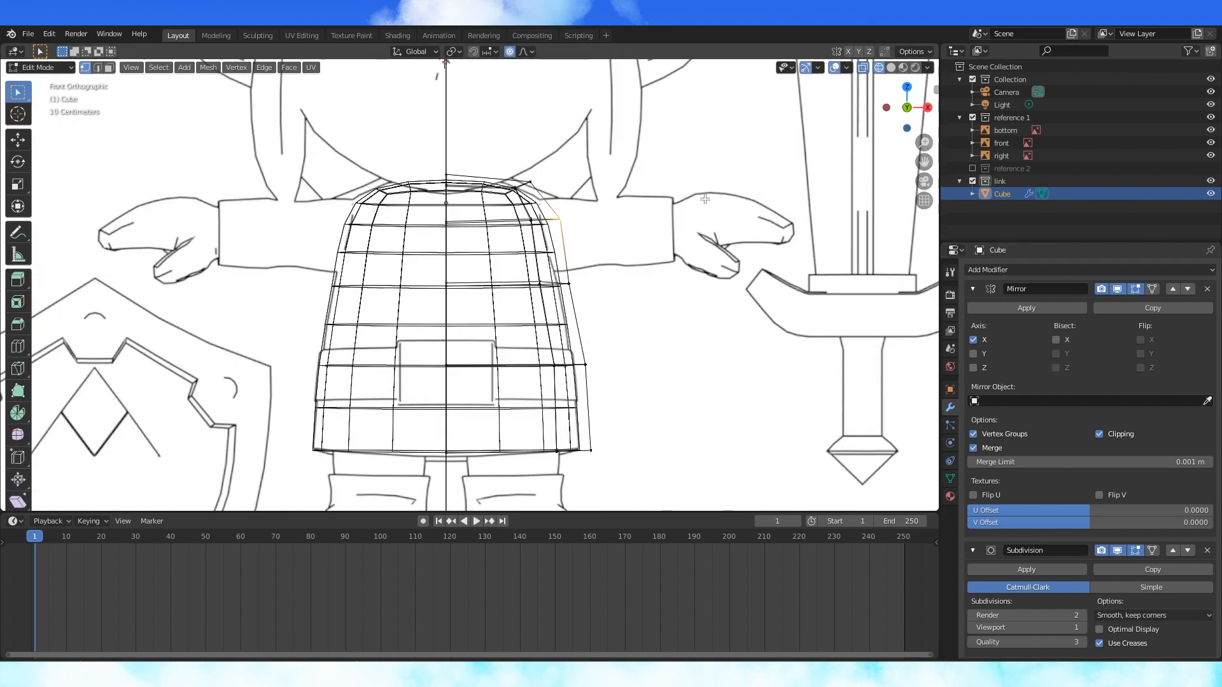
key(Tab)
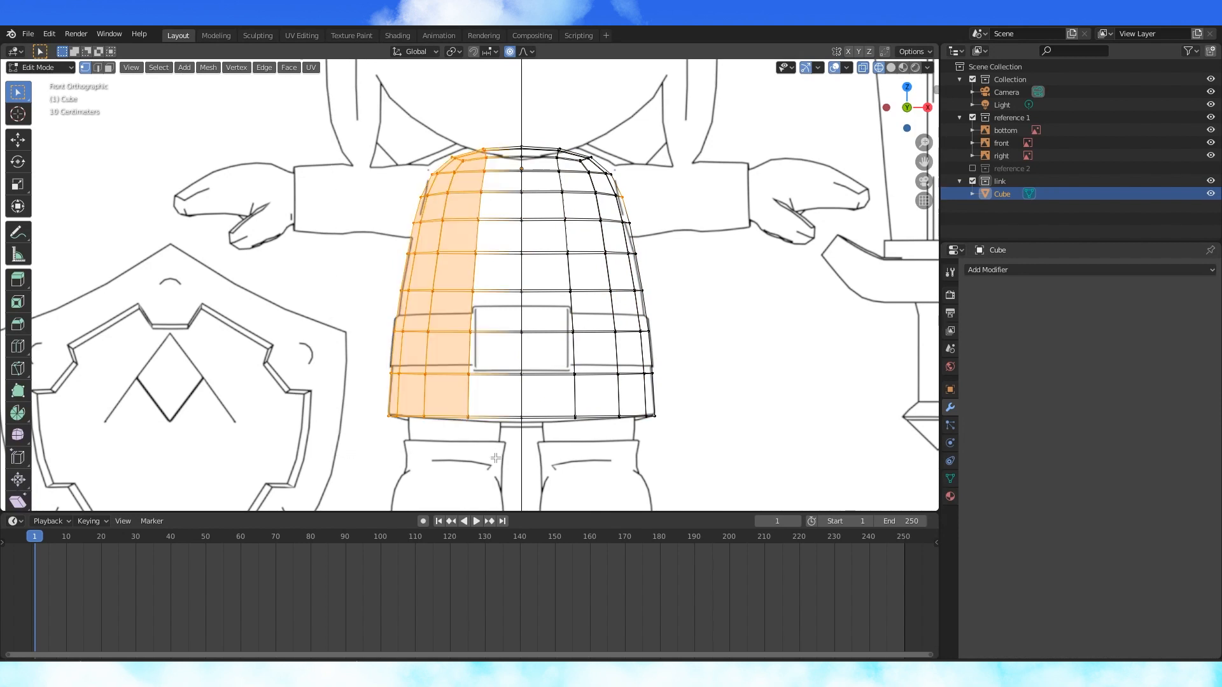
click(988, 270)
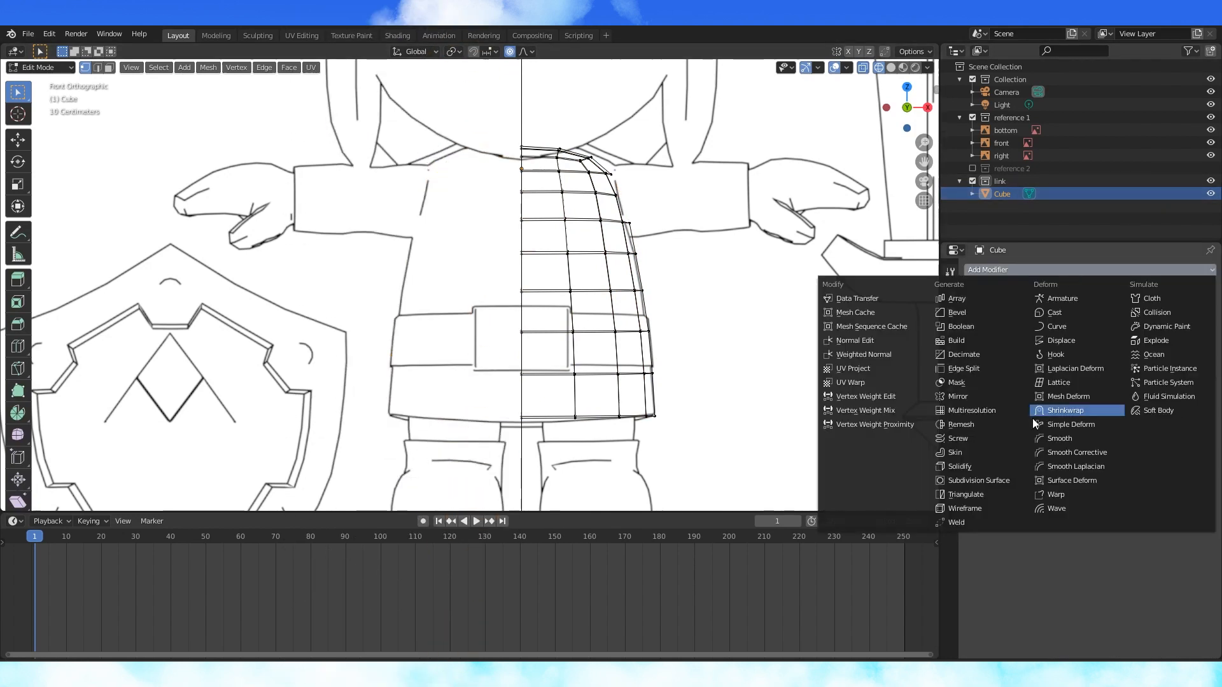
click(957, 396)
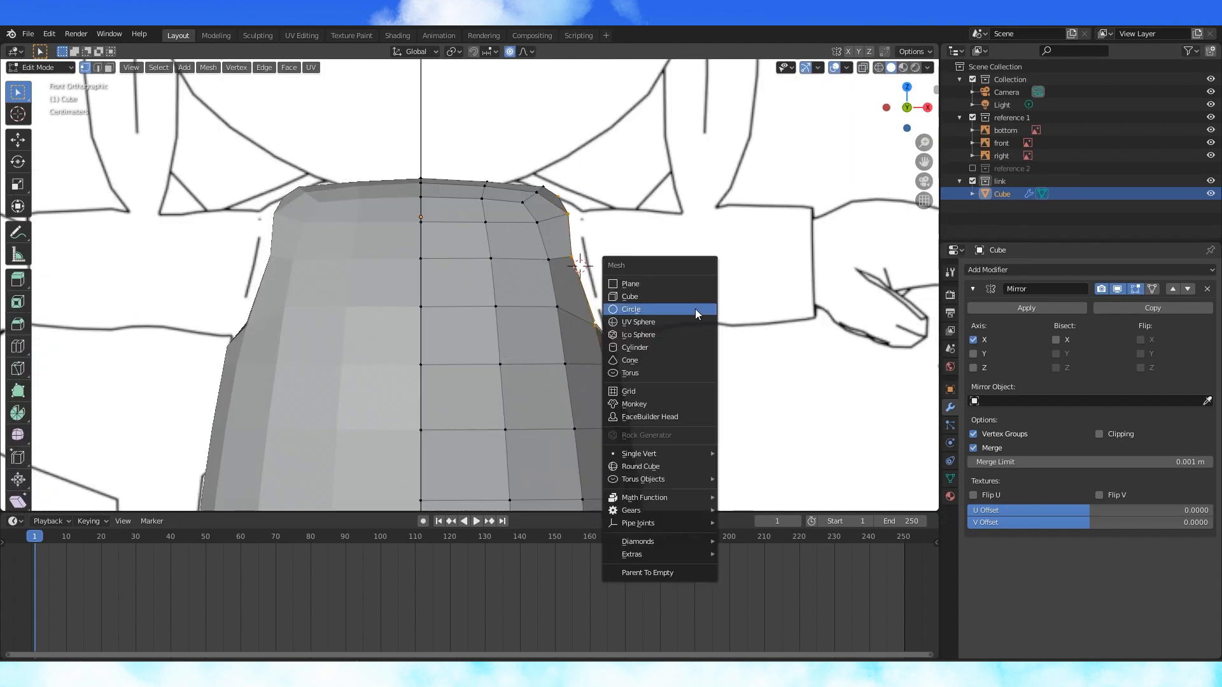
Refit vertices to the drawing, re-add Subdivision below Mirror with Clipping and show the tunic solid.
click(630, 308)
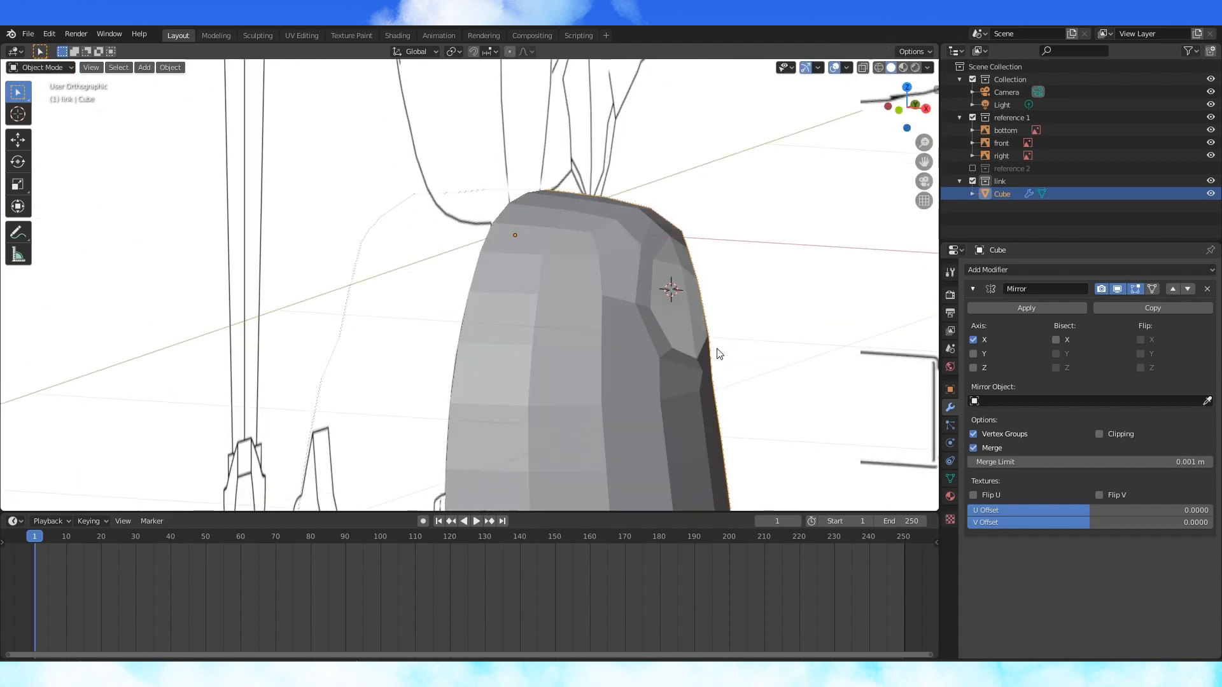
key(Tab)
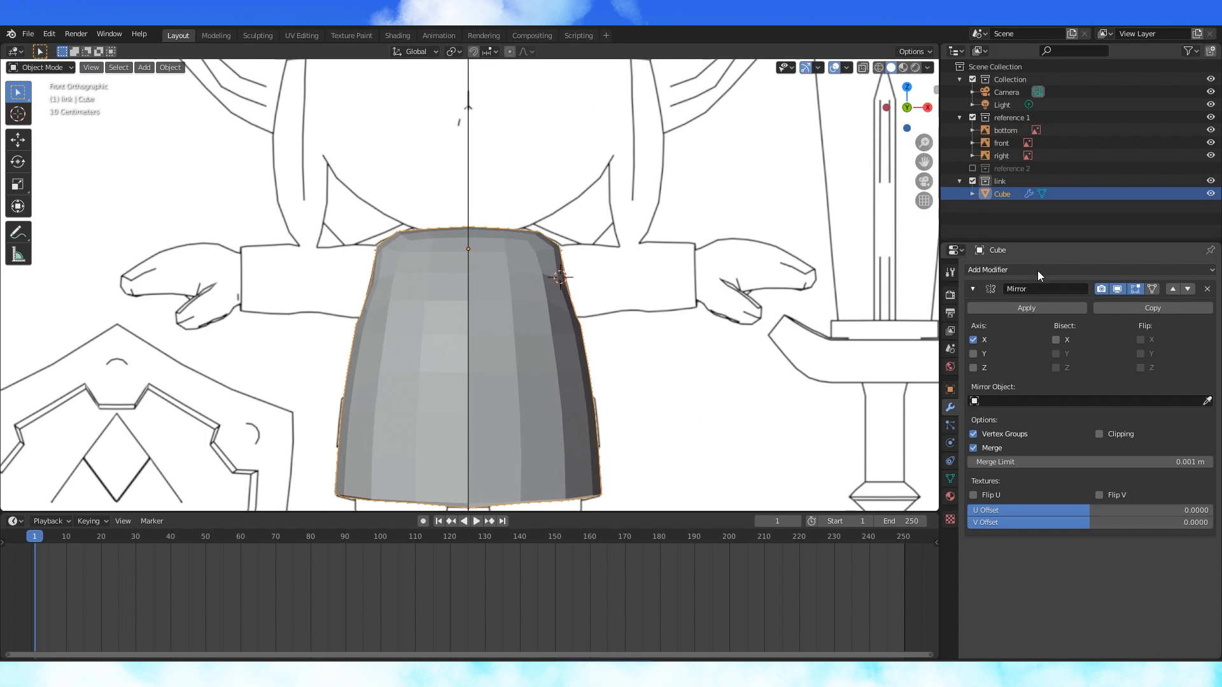
click(1013, 270)
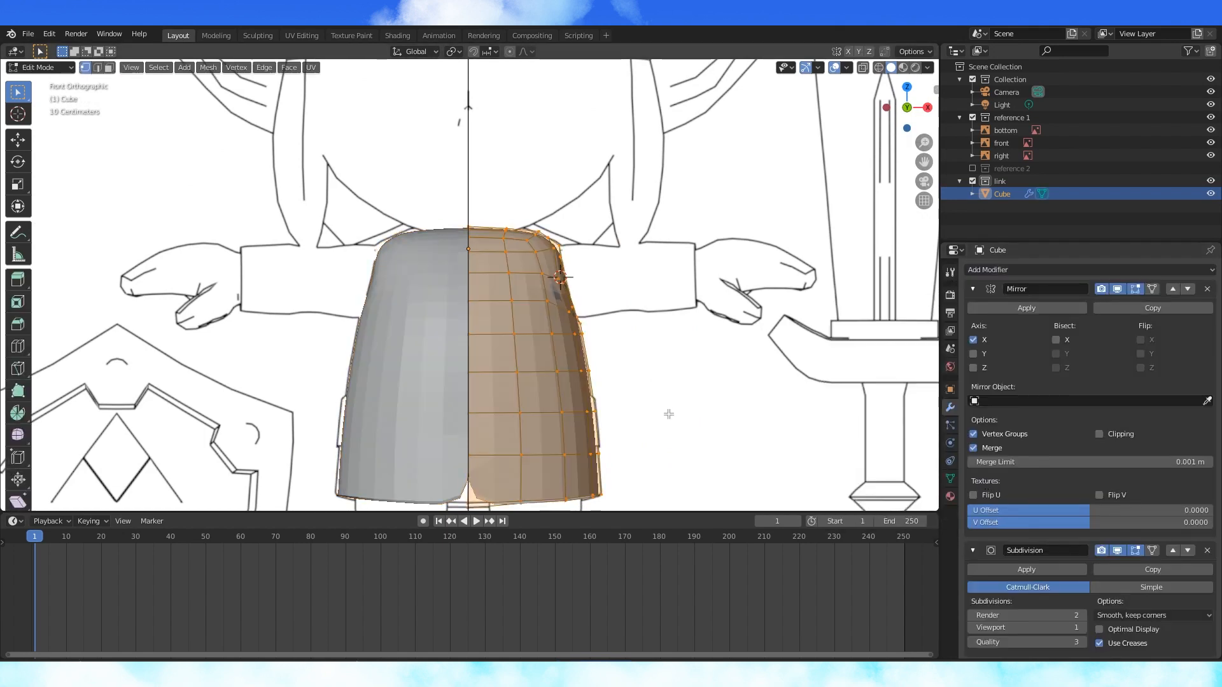
key(Tab)
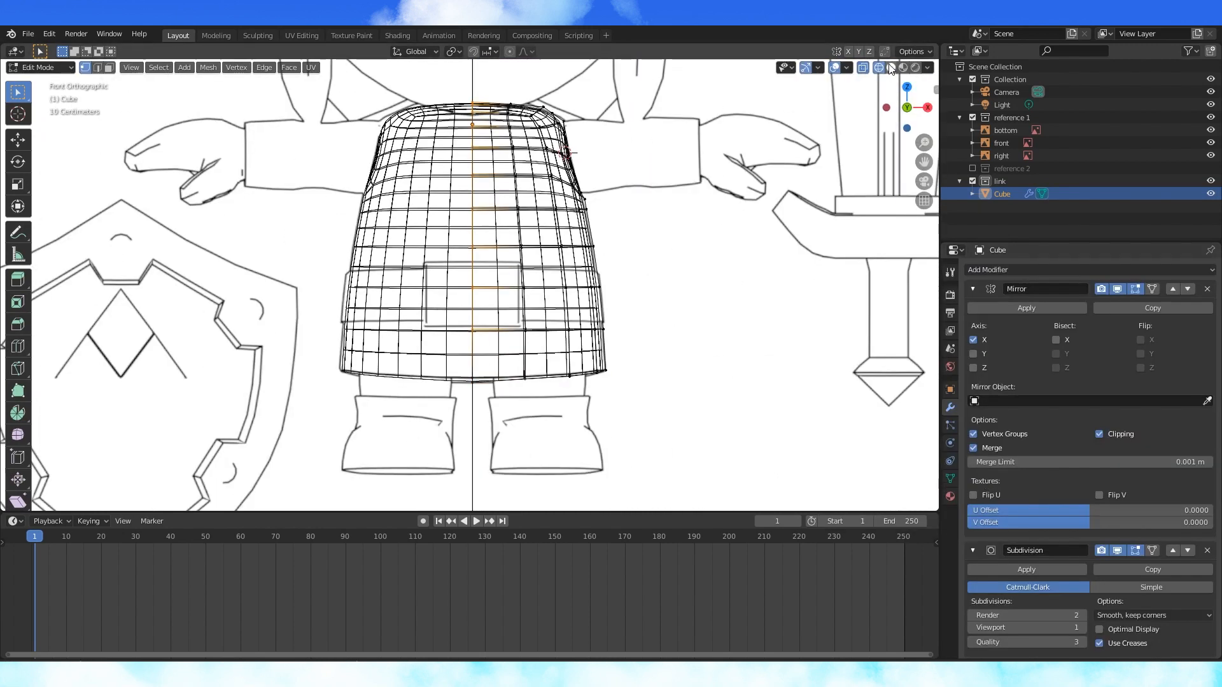
click(890, 67)
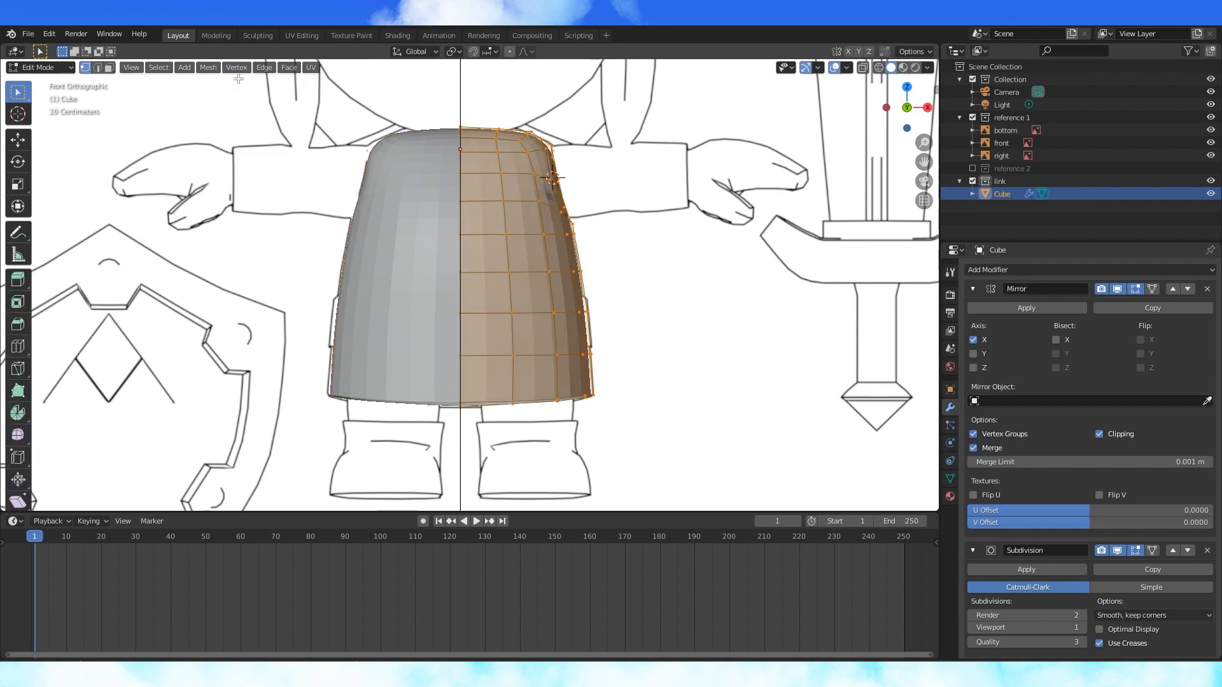
key(Tab)
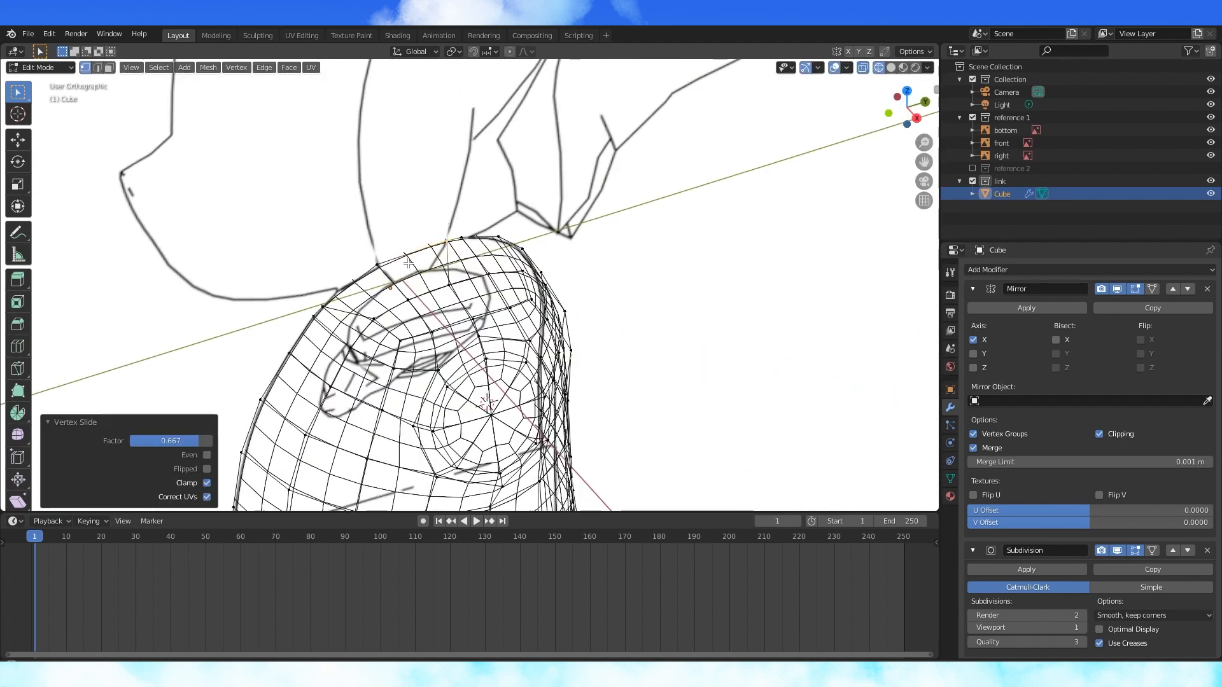
Shape the top loop into a rounded collar and rename the object chest.
key(x)
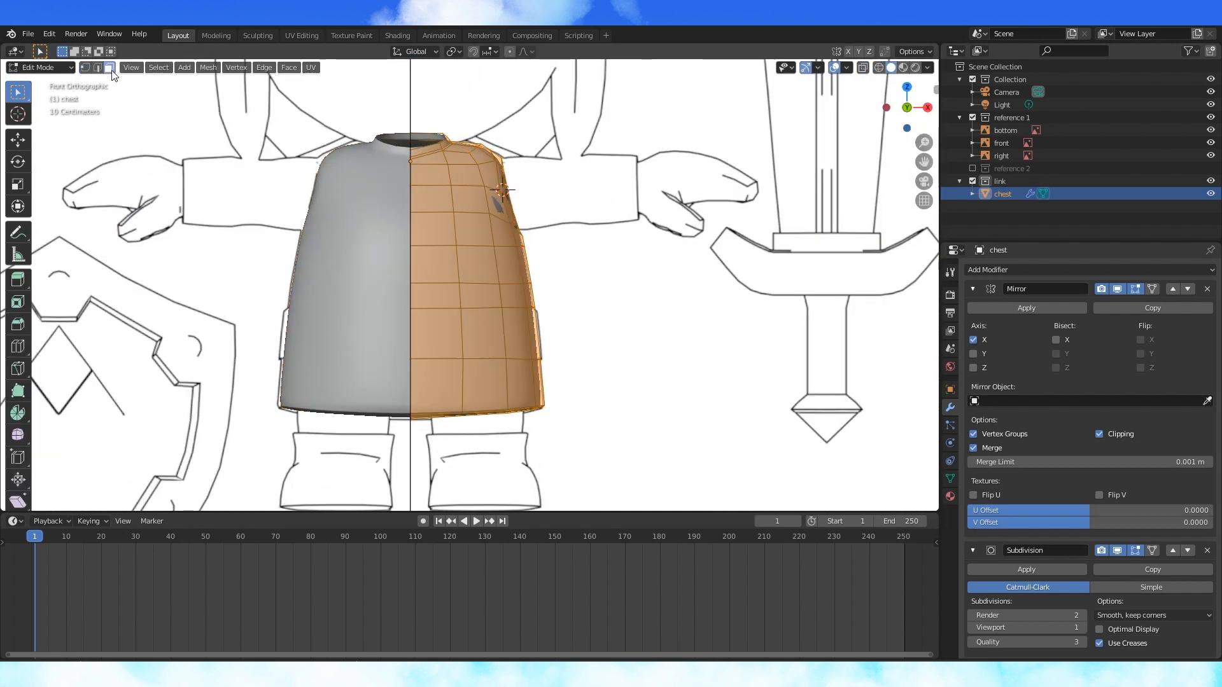
Duplicate and separate the waist faces into a belt object wrapped round the tunic, mirrored on X.
key(shift+d)
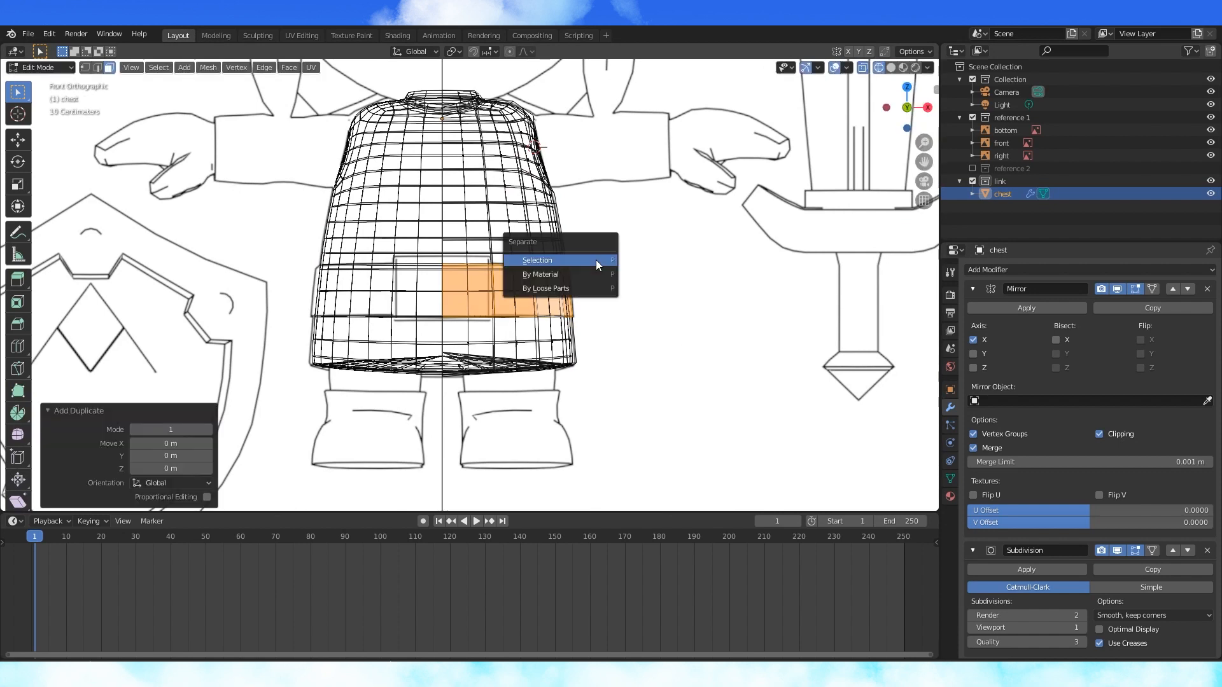
click(537, 260)
text(belt)
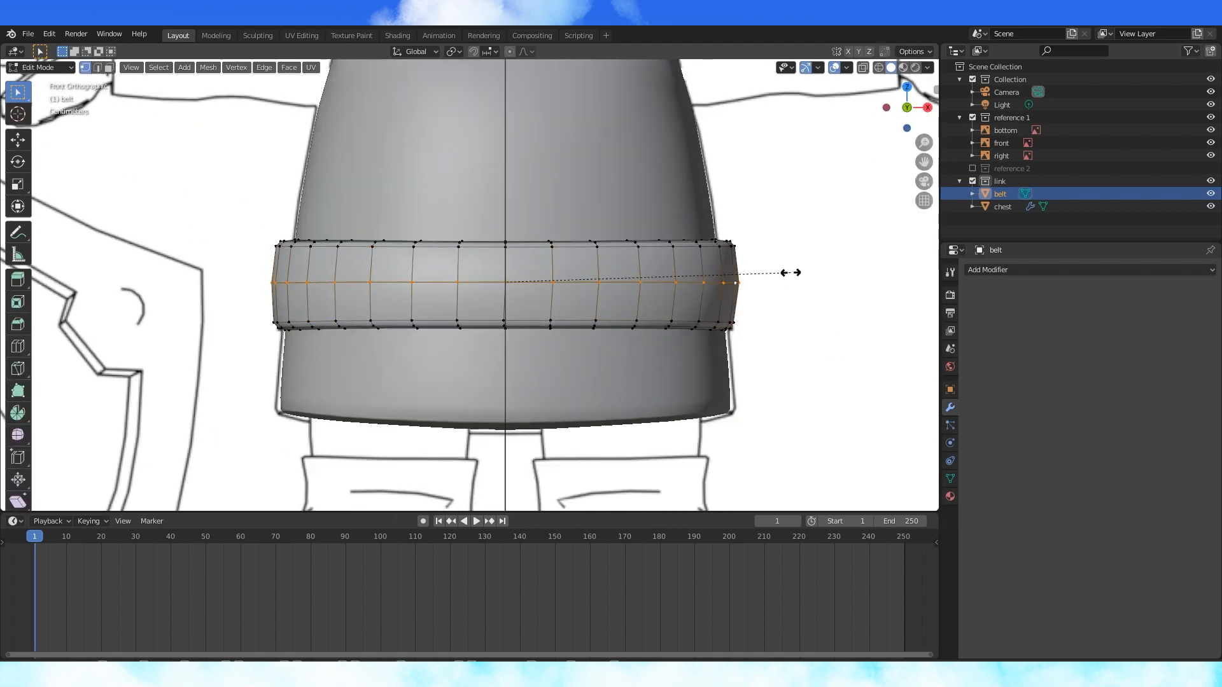
click(876, 67)
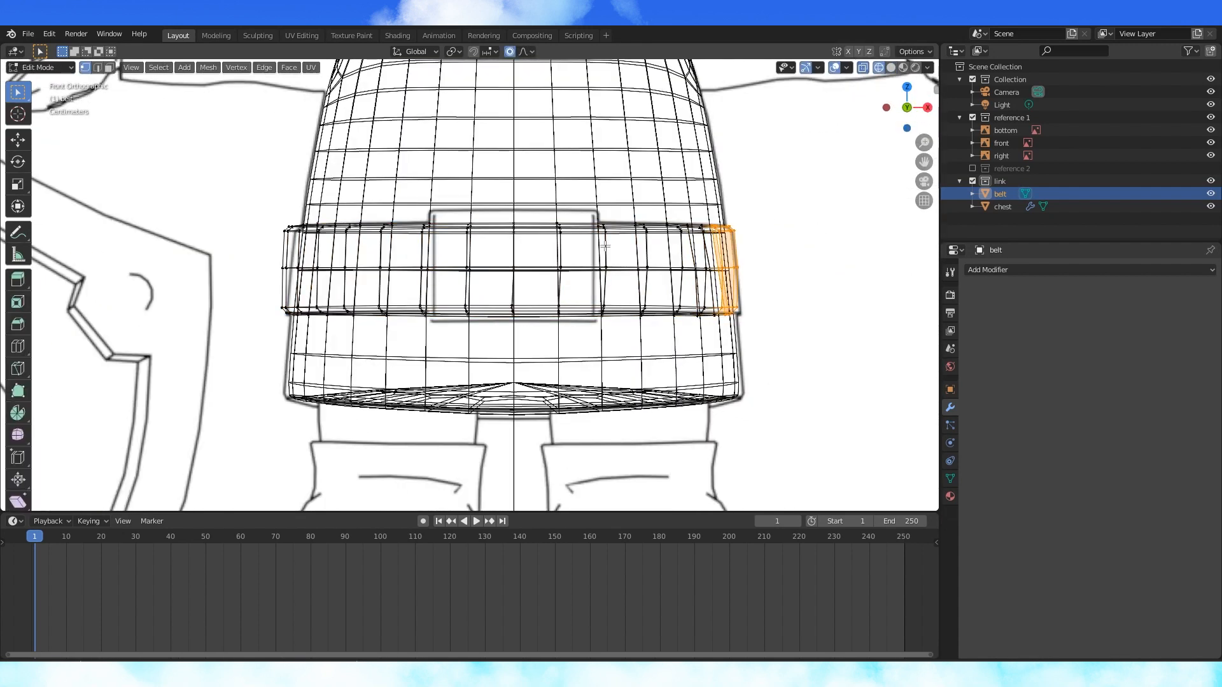
click(988, 270)
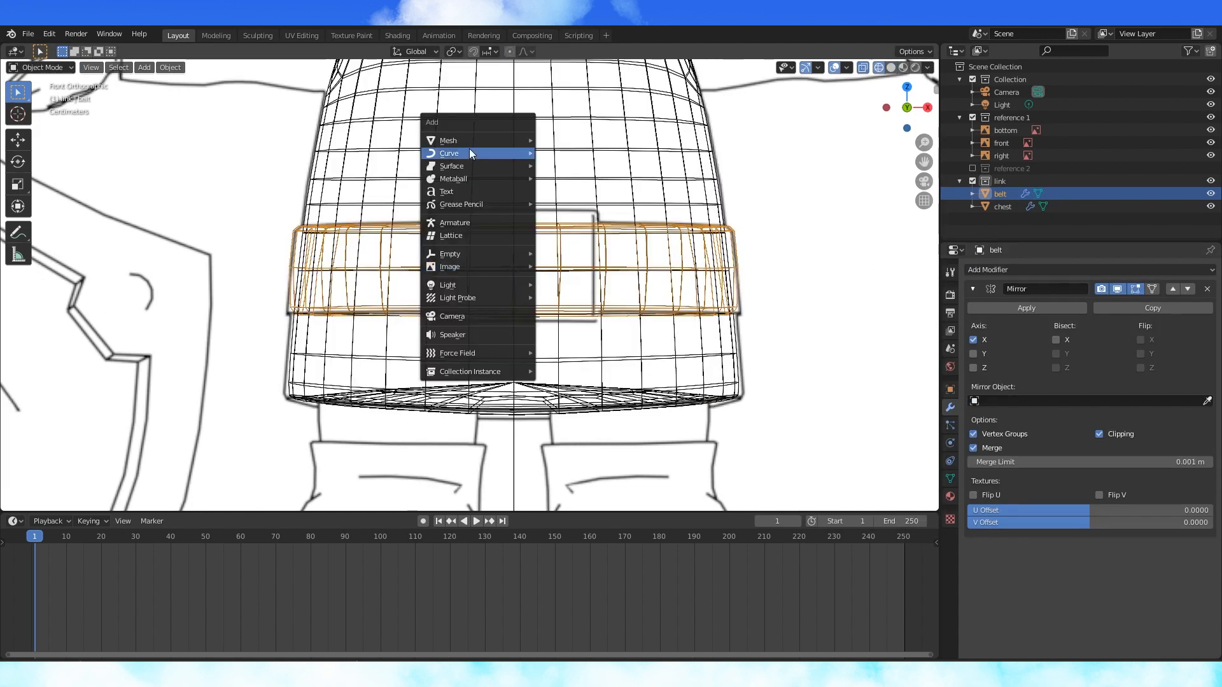
Add a small cube buckle with an inset front face, tidy it with Edge Slide and seat it on the belt.
click(448, 140)
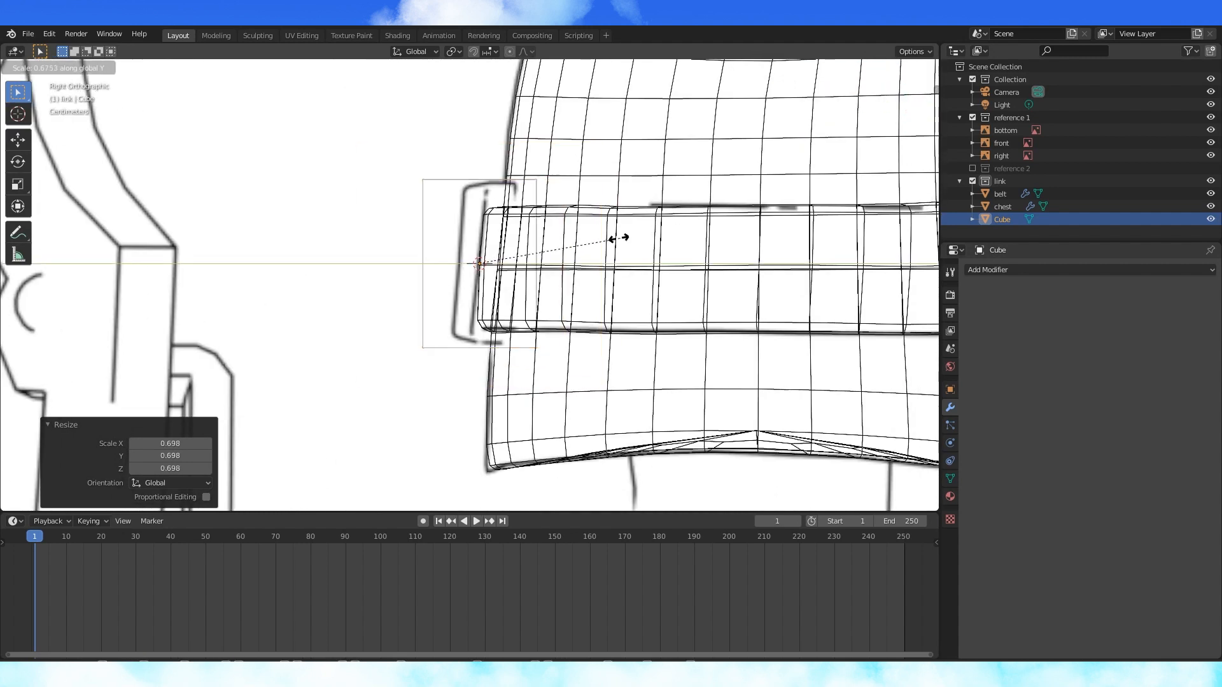
key(Tab)
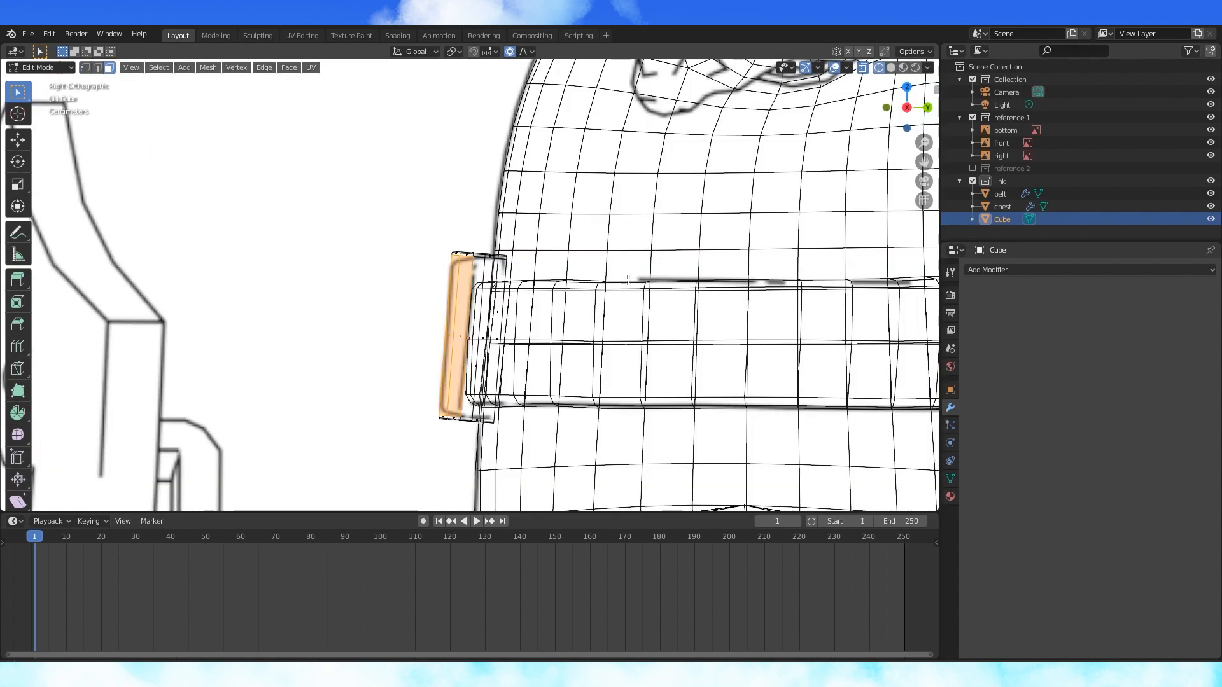
key(Tab)
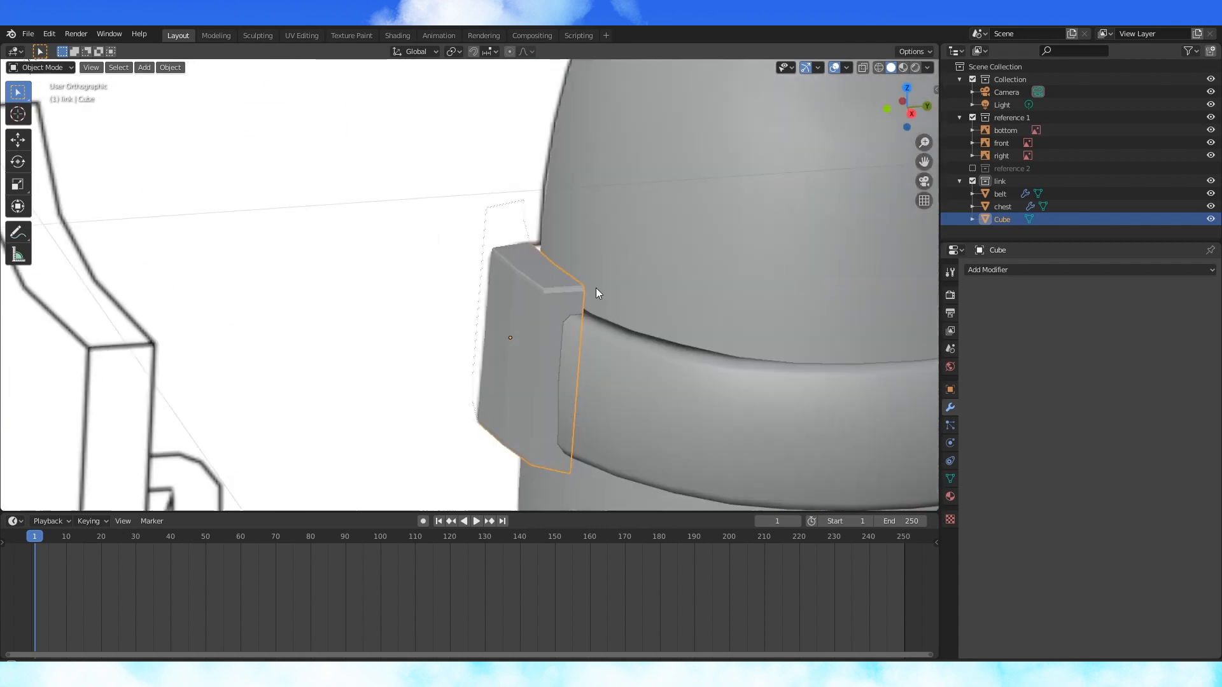
key(Tab)
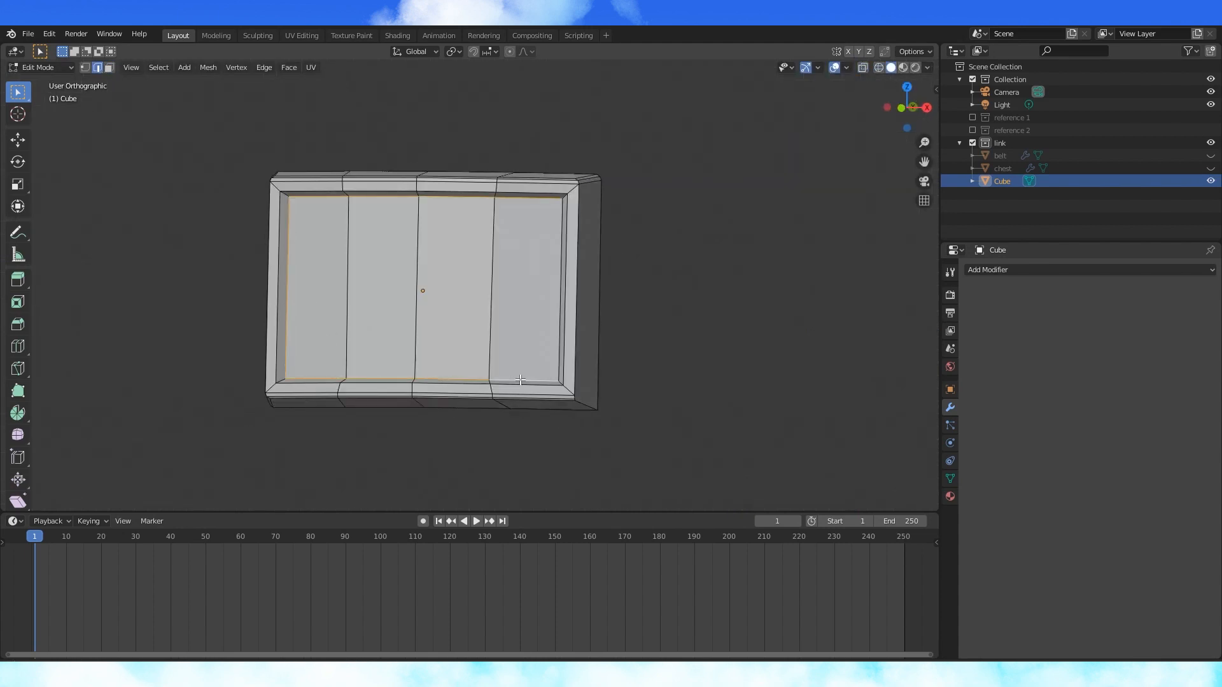
click(263, 68)
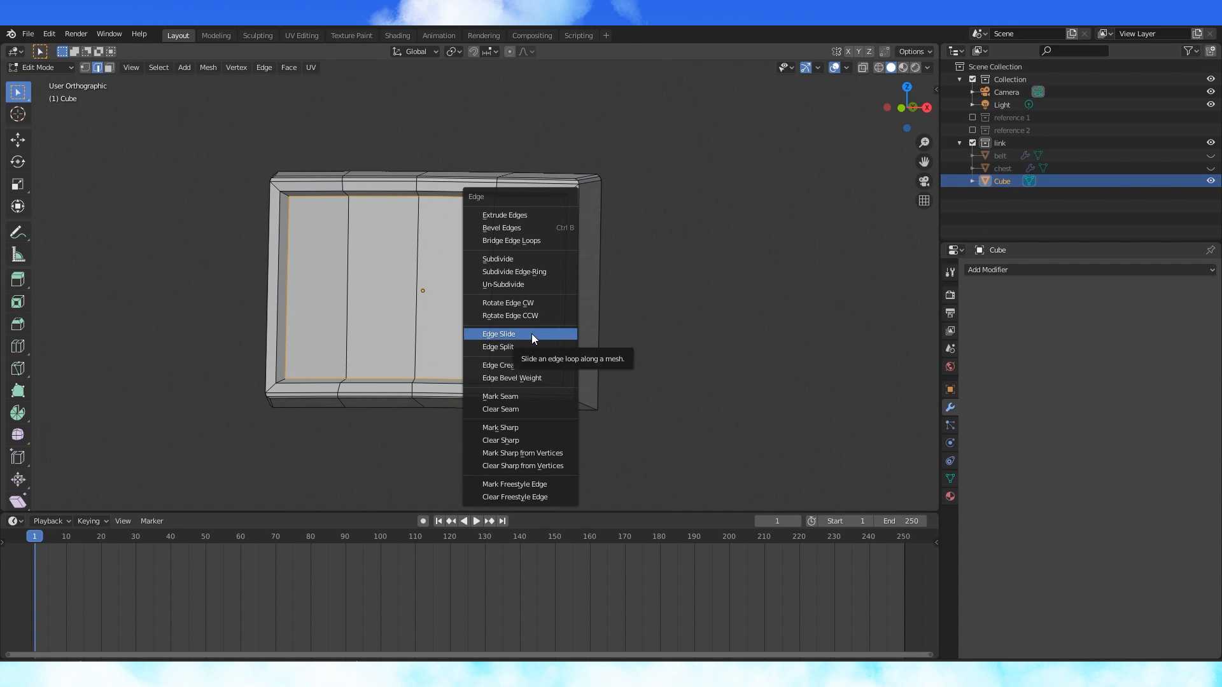
click(499, 333)
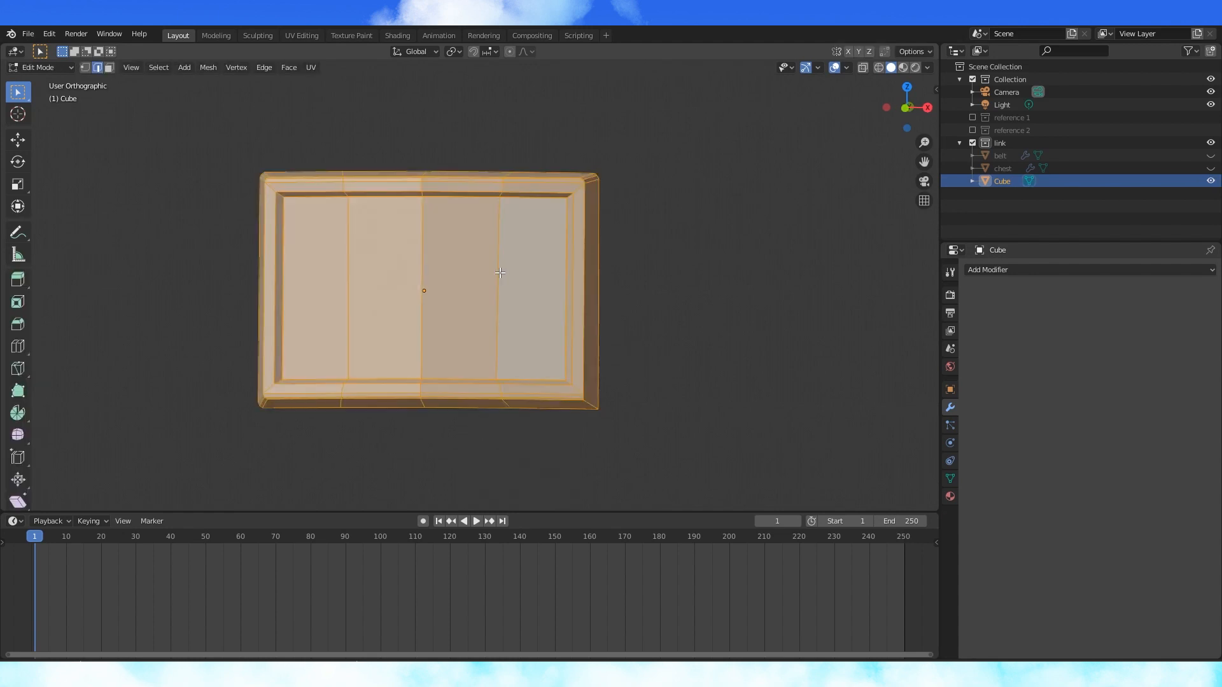
key(Tab)
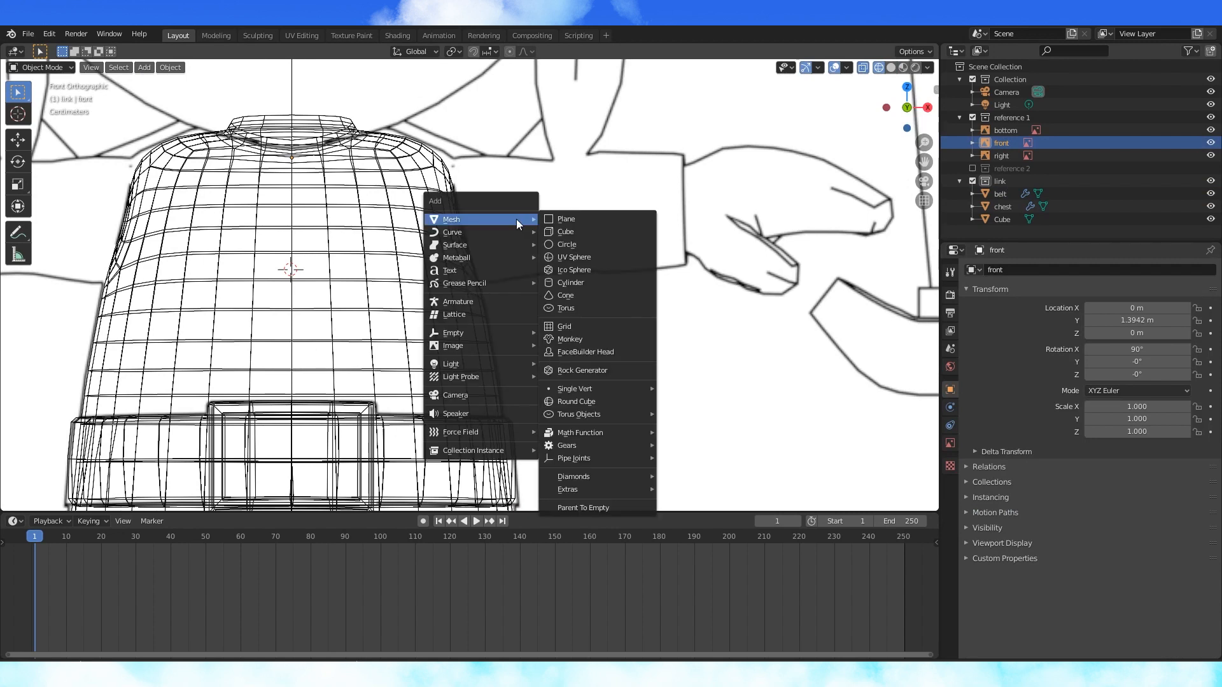
Add a cube at the shoulder and shape it into an arm along the drawing, mirrored to both sides.
click(564, 232)
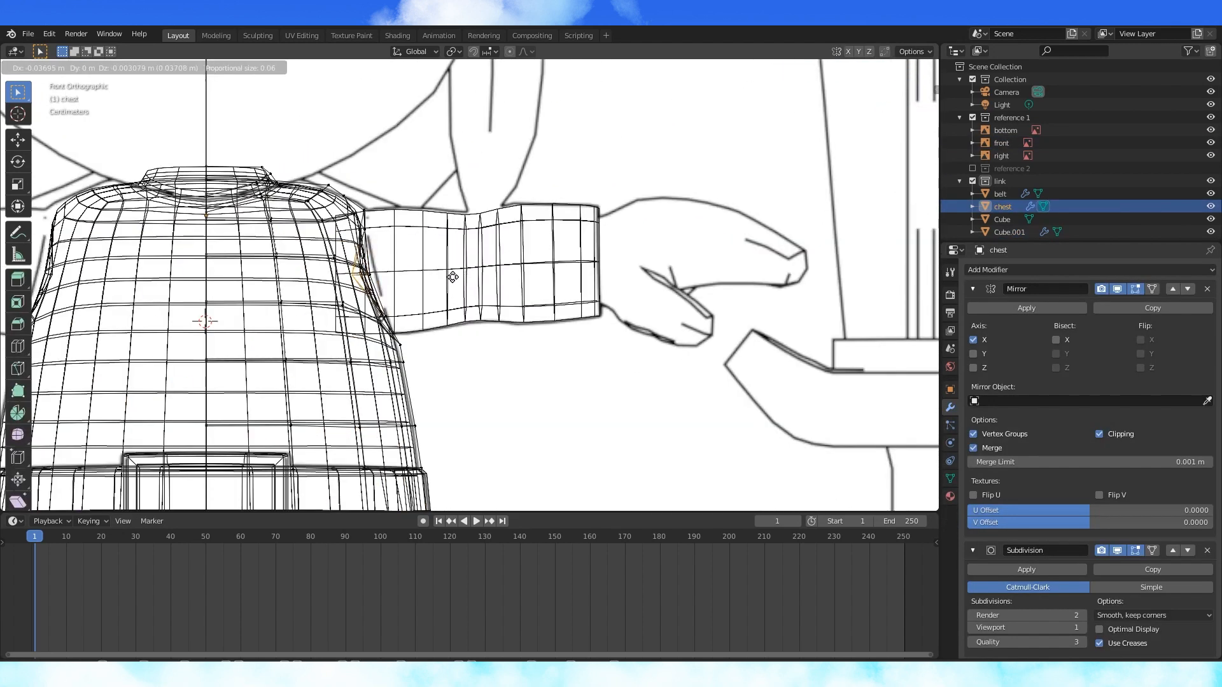
key(Tab)
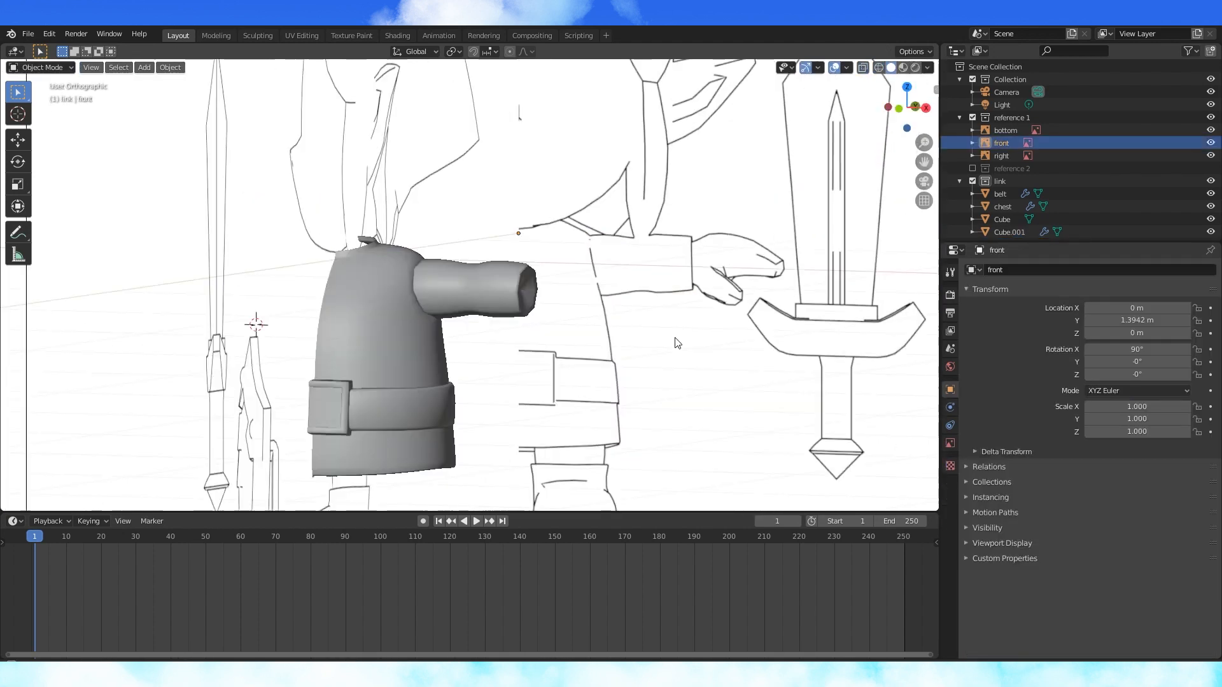
click(1002, 216)
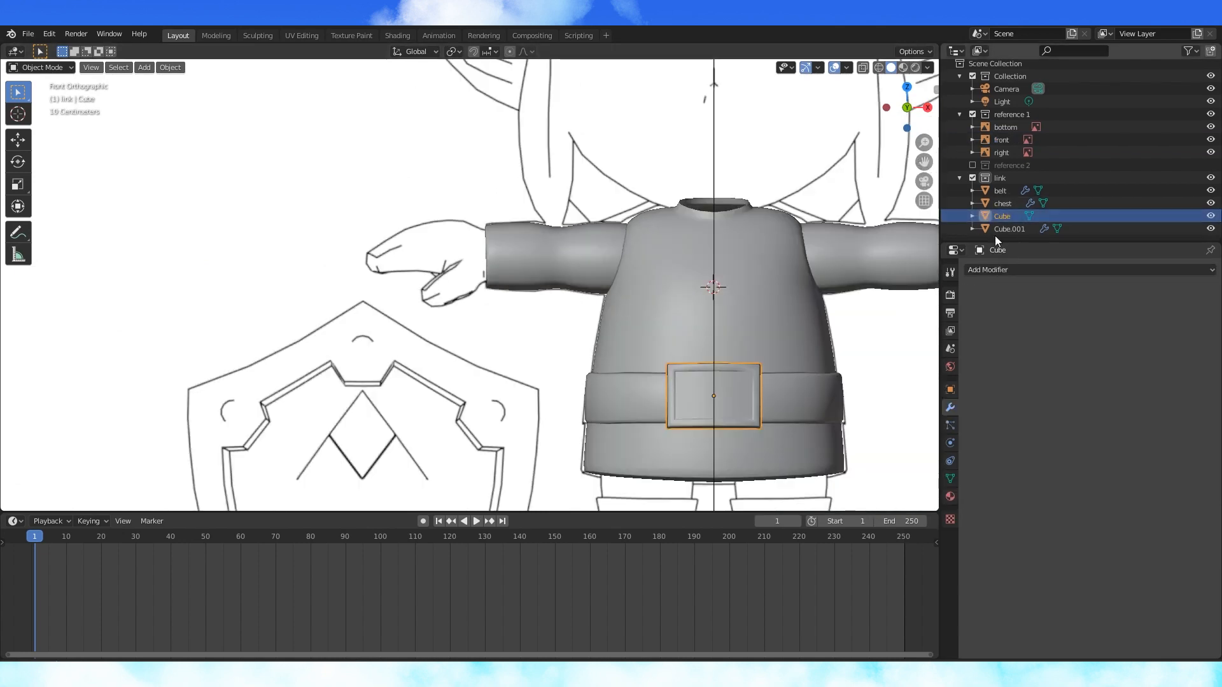
Rename the pieces arm, belt, buckle and chest, then start a leg cube with loop cuts and Subdivision Surface.
click(1000, 190)
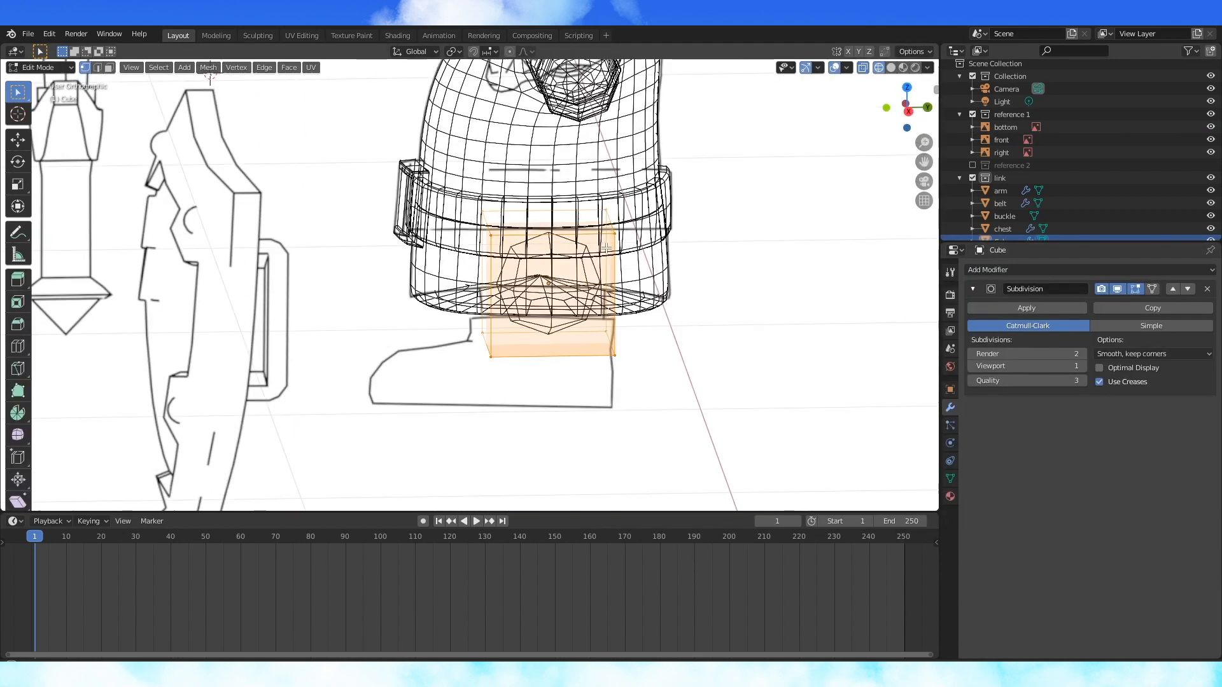
key(x)
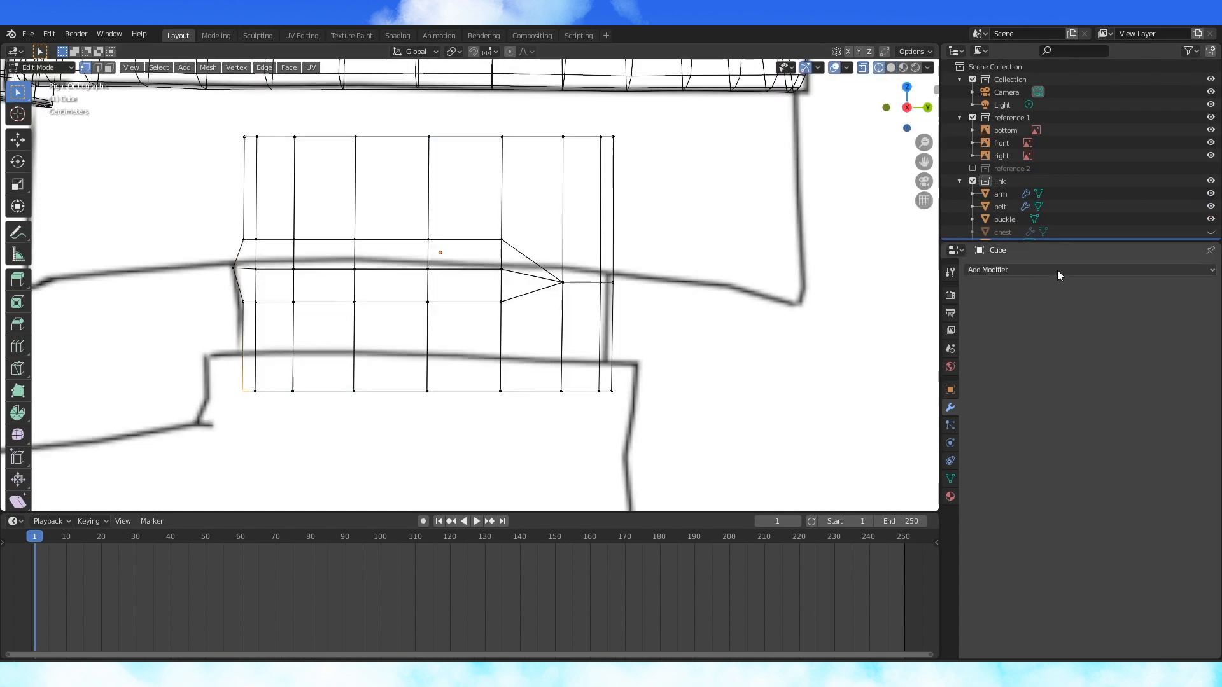
click(988, 270)
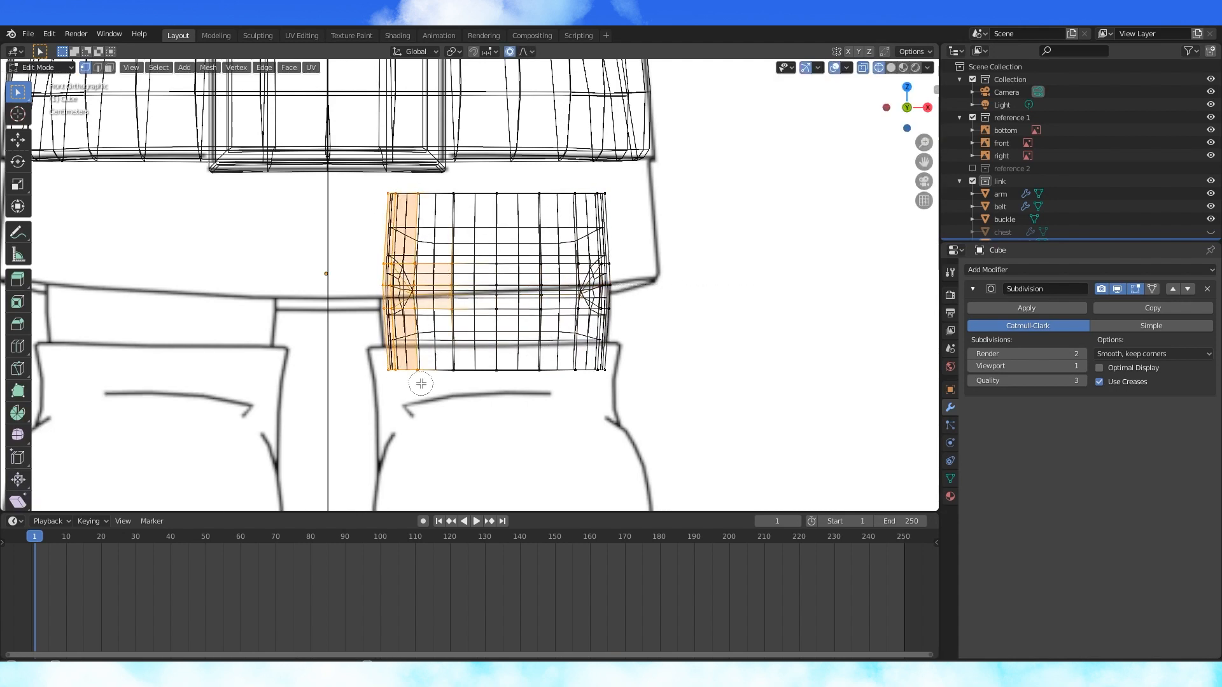
Round the leg cross-section, extrude the foot along the side drawing and merge stray vertices at centre.
click(891, 68)
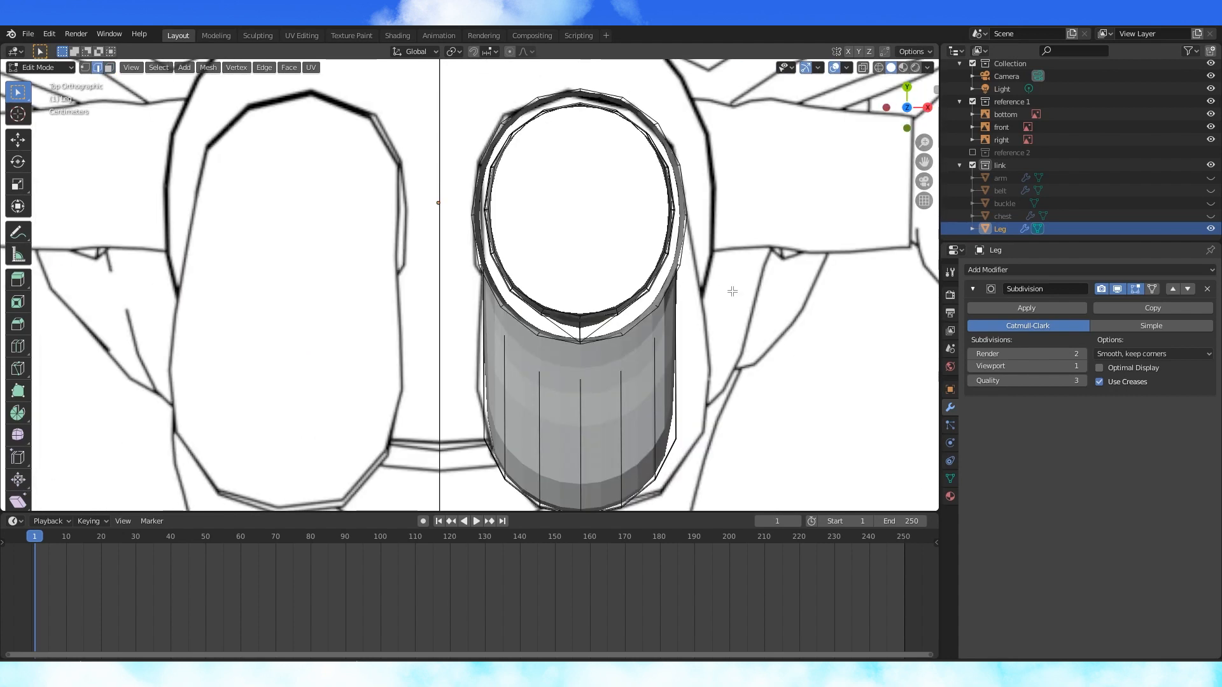
scroll(down, 3)
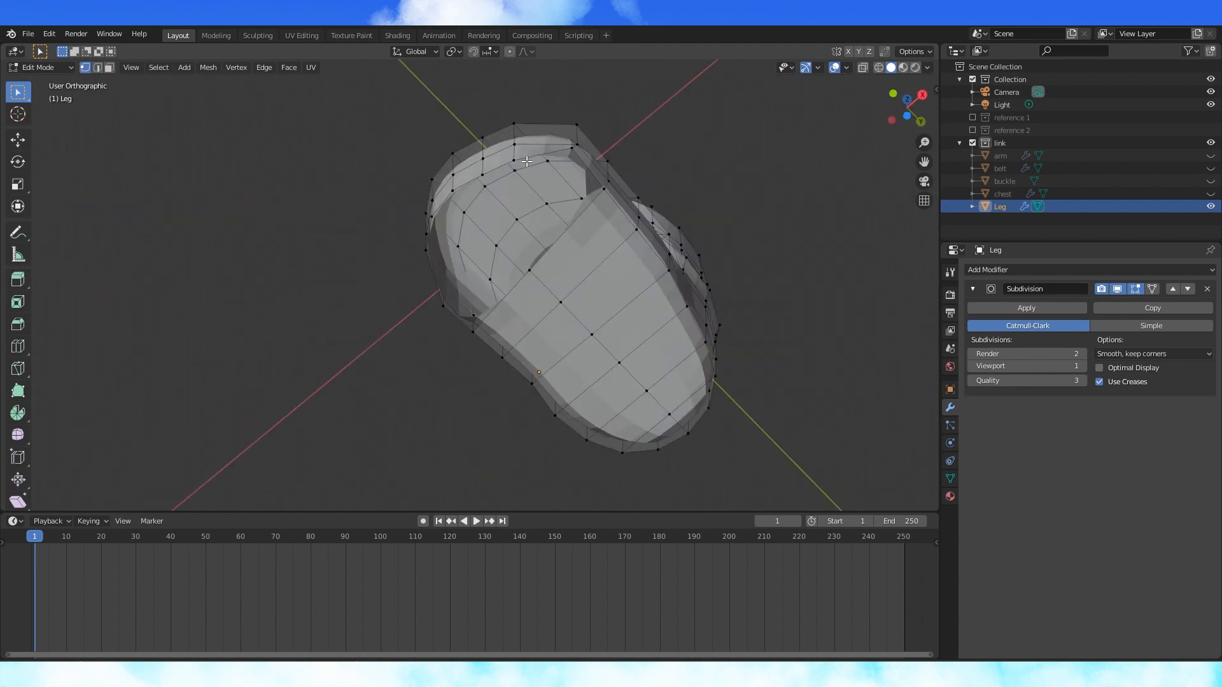
drag(525, 272, 526, 312)
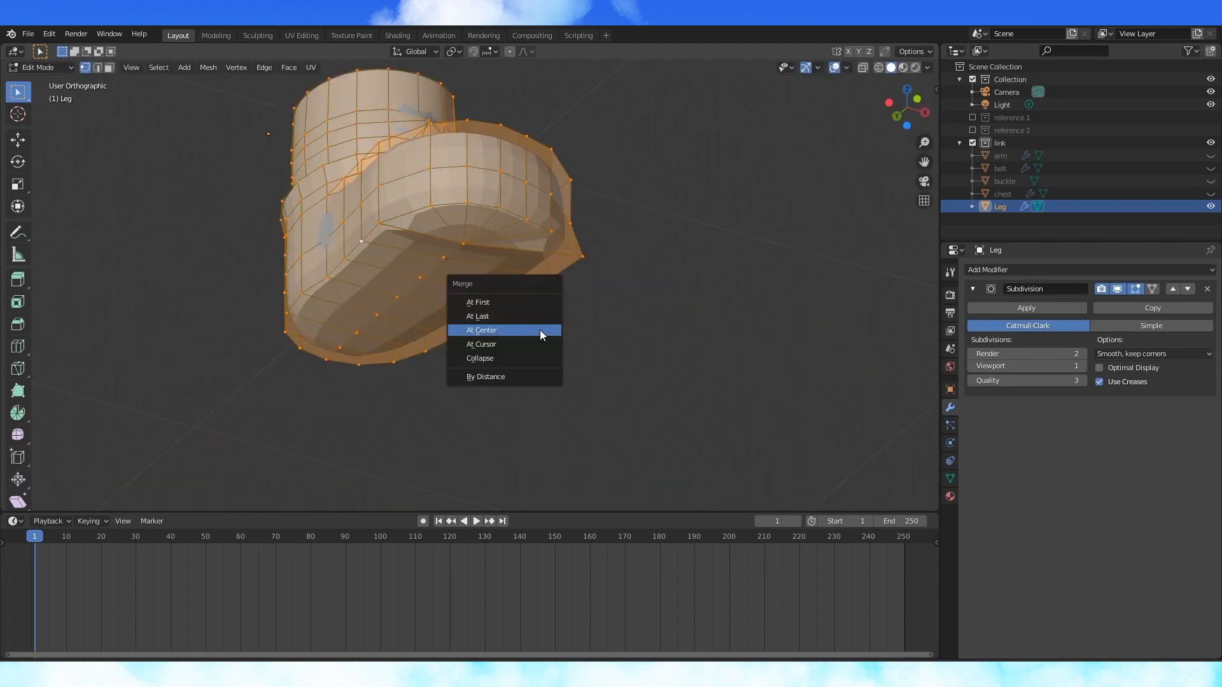
click(481, 329)
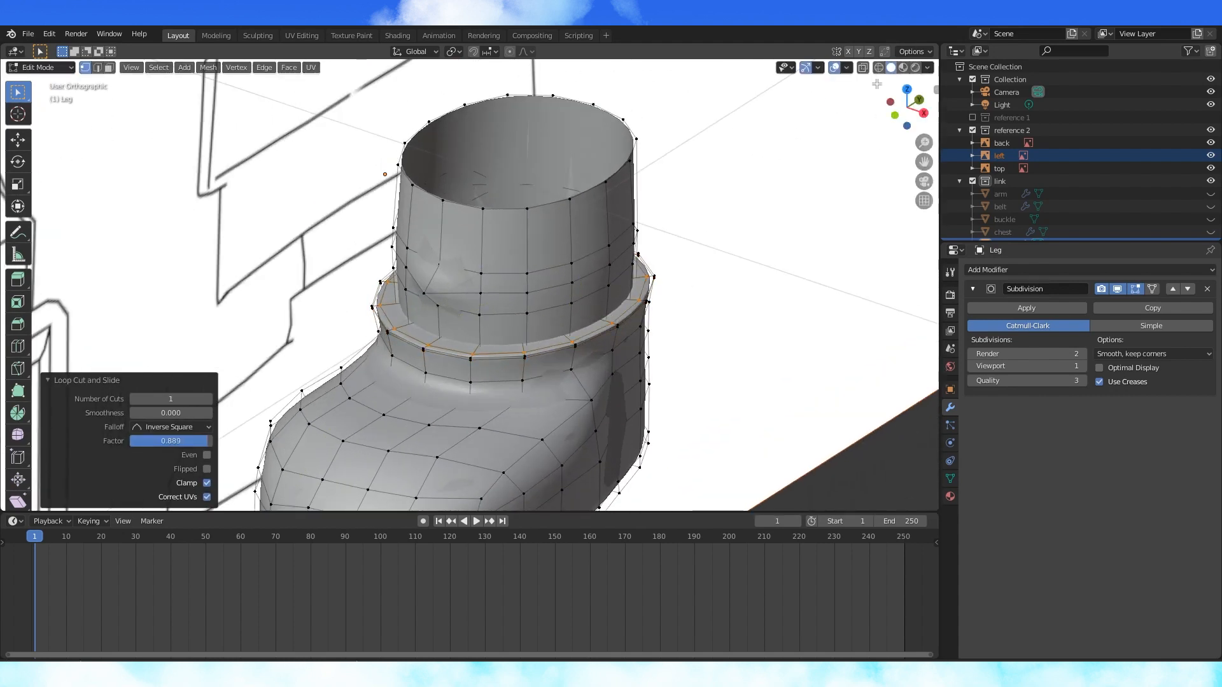
Add a loop cut around the ankle to form the boot cuff.
click(863, 68)
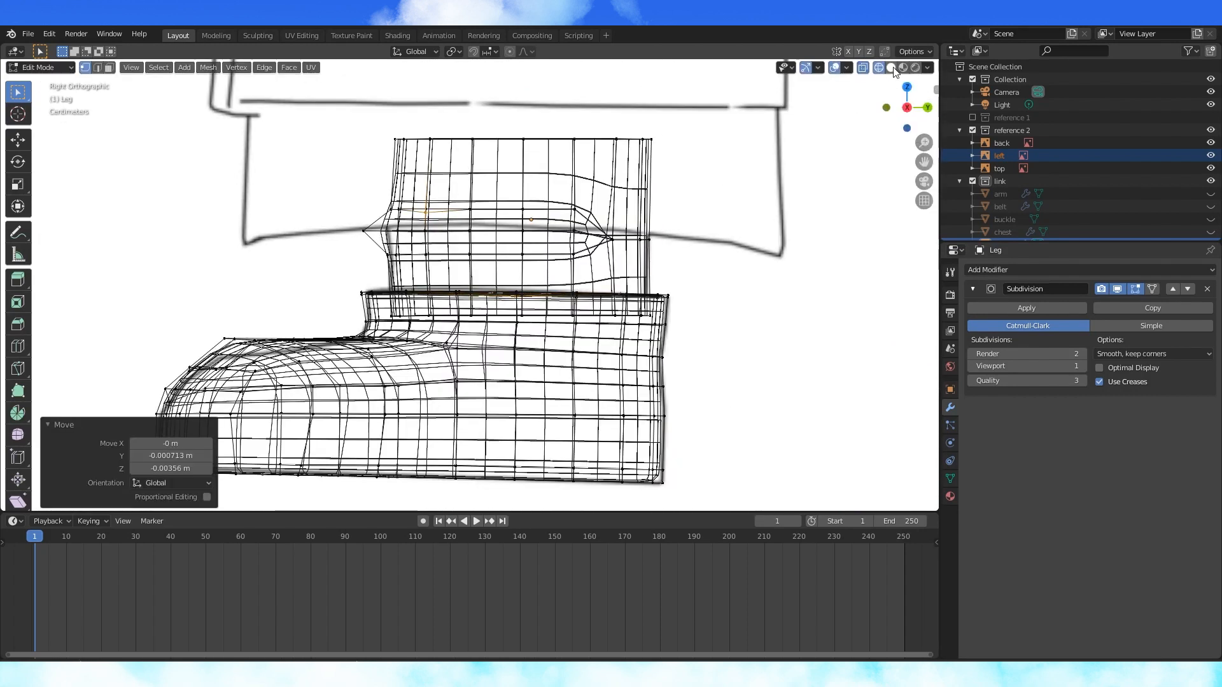
key(Tab)
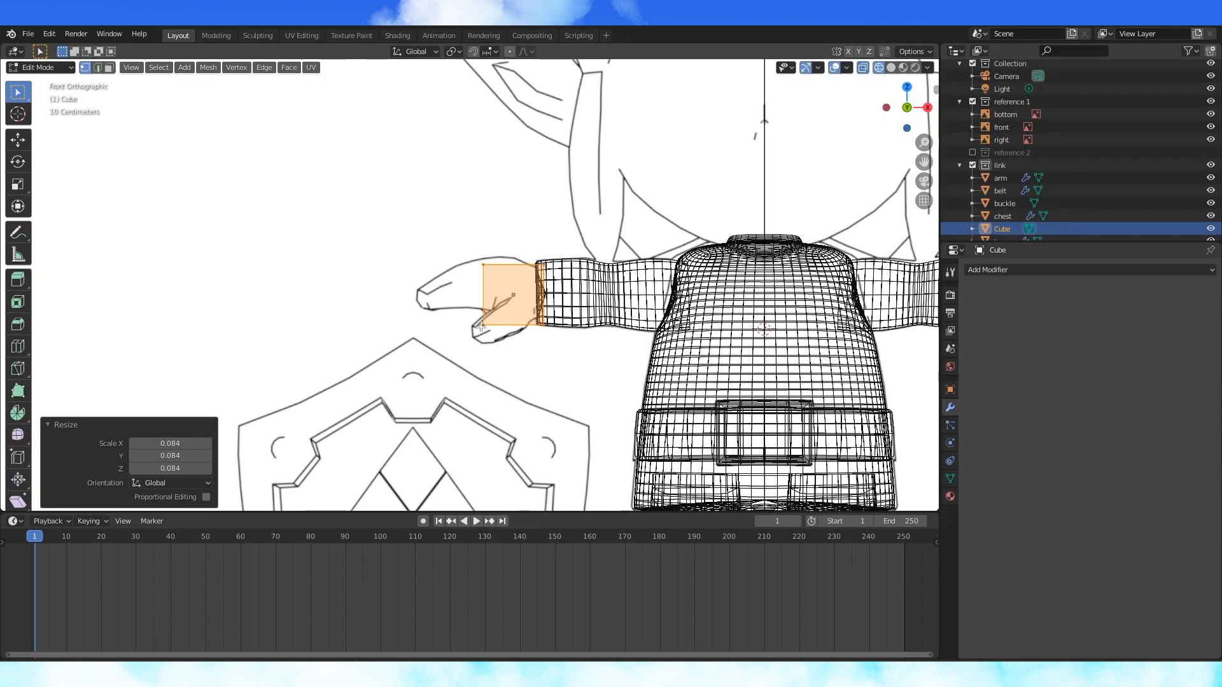
mouse_move(498, 277)
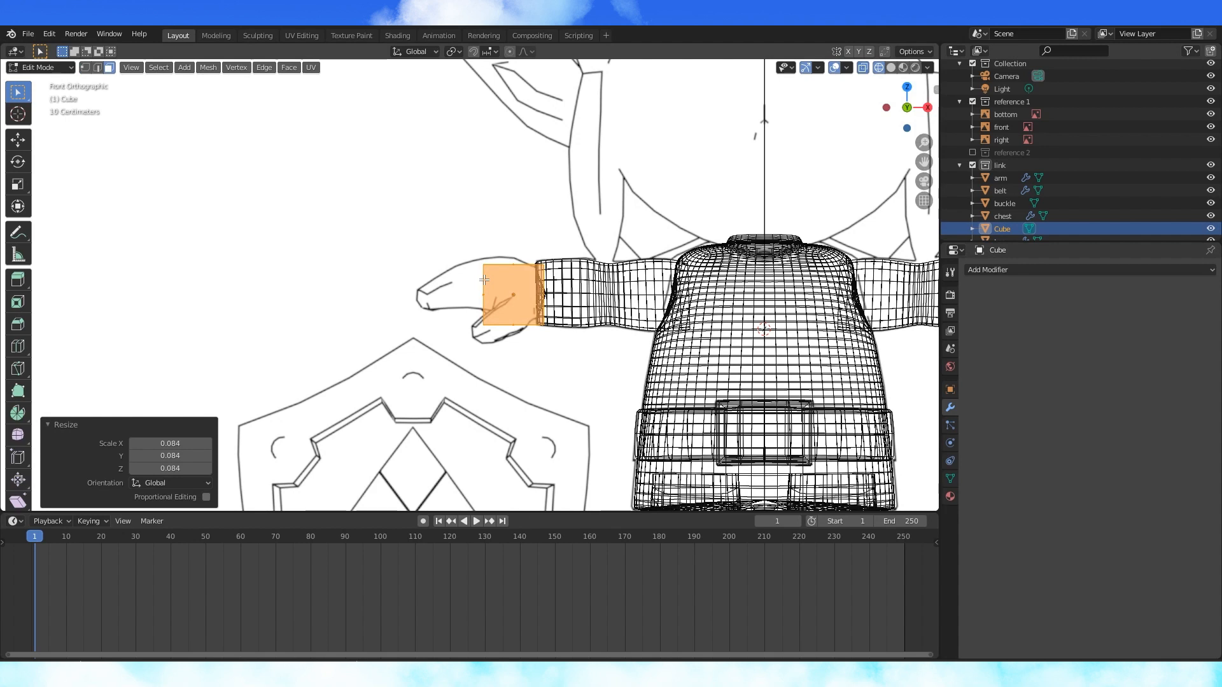
Shape the mitten-style palm with a curled thumb, then smooth the hand with a Subdivision Surface modifier.
click(483, 293)
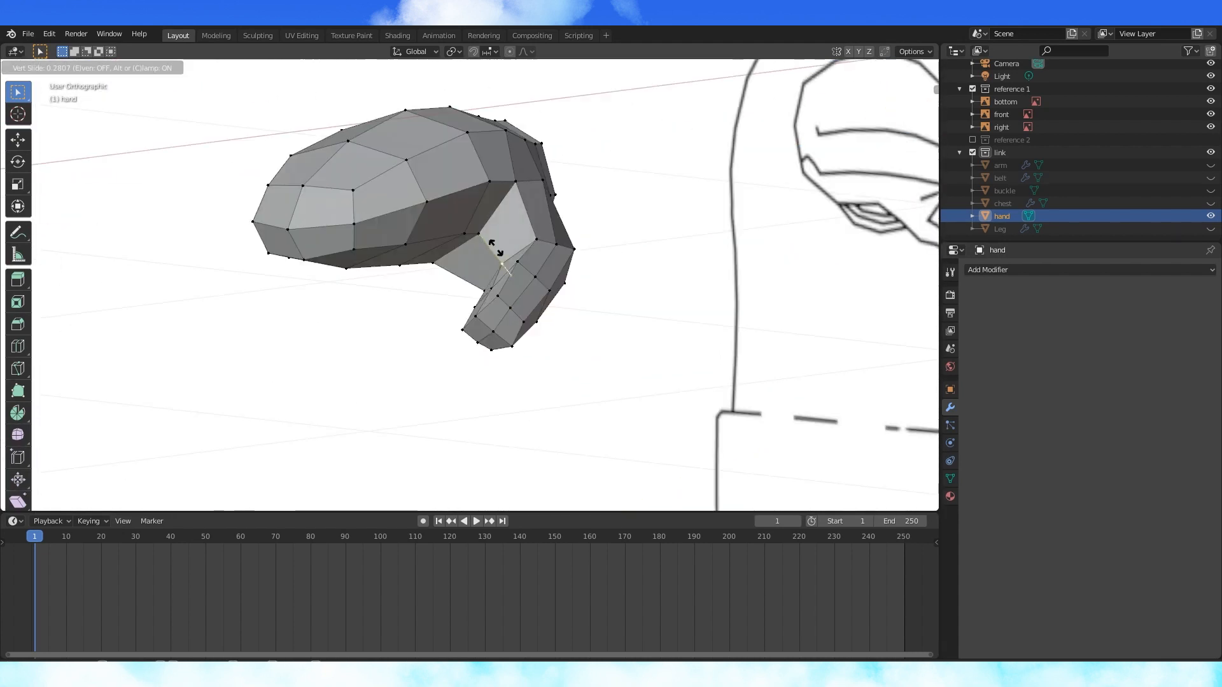
click(987, 270)
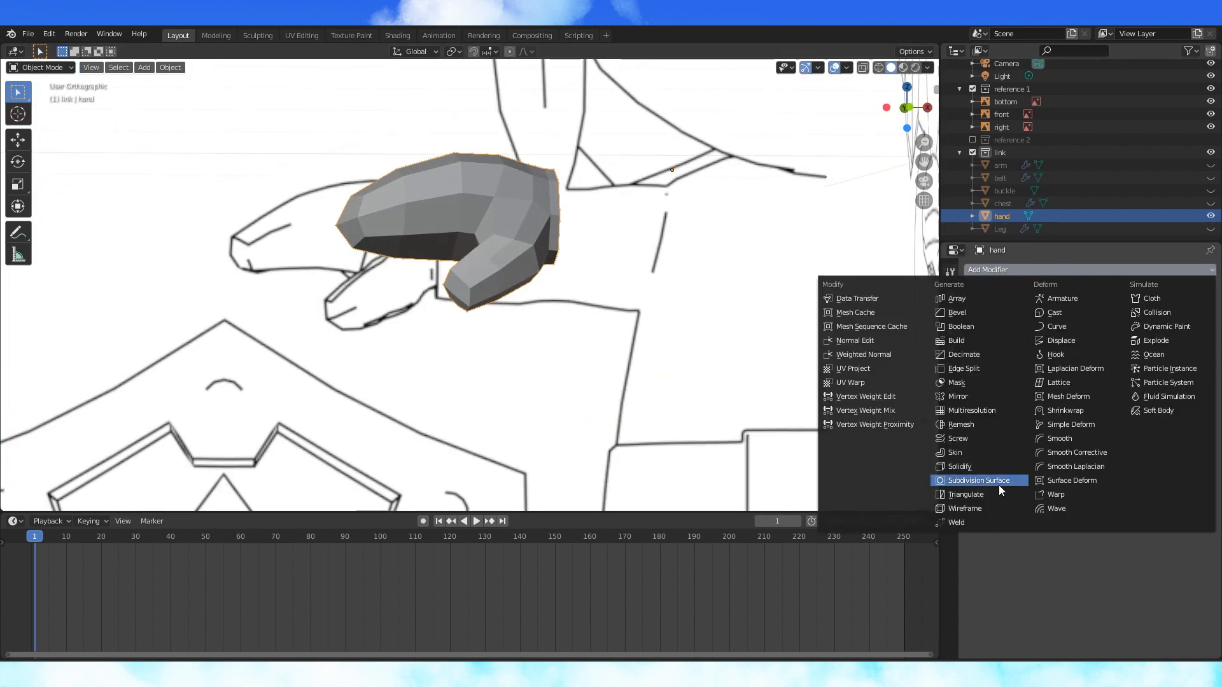
click(979, 480)
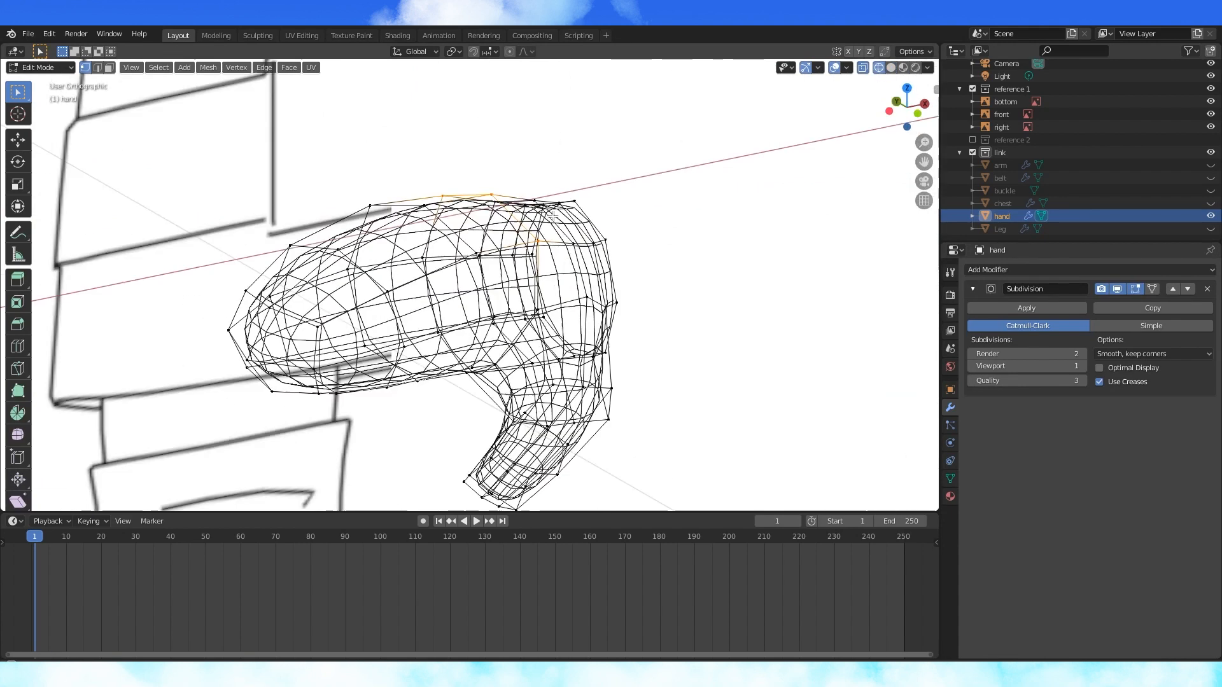